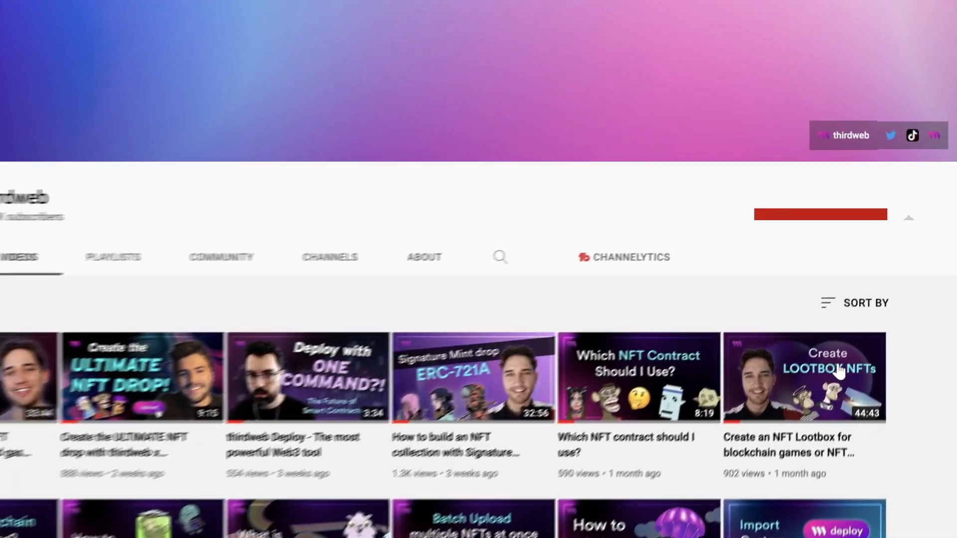
Step: Go from the thirdweb YouTube channel to thirdweb's Explore page of deployable contracts
{"action": "left_click", "coordinate": [821, 214]}
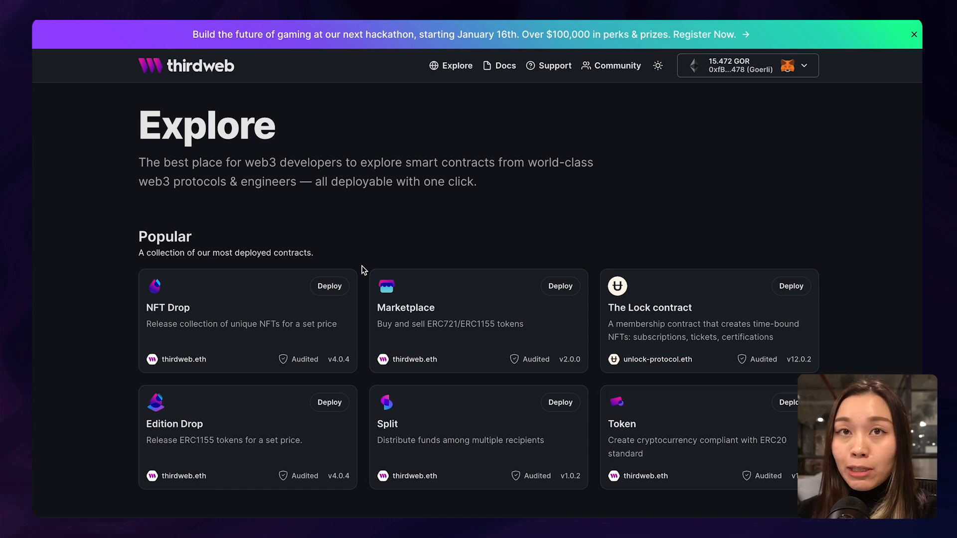
Step: Dismiss the hackathon banner and browse the Explore page down to the NFTs section
{"action": "left_click", "coordinate": [915, 34]}
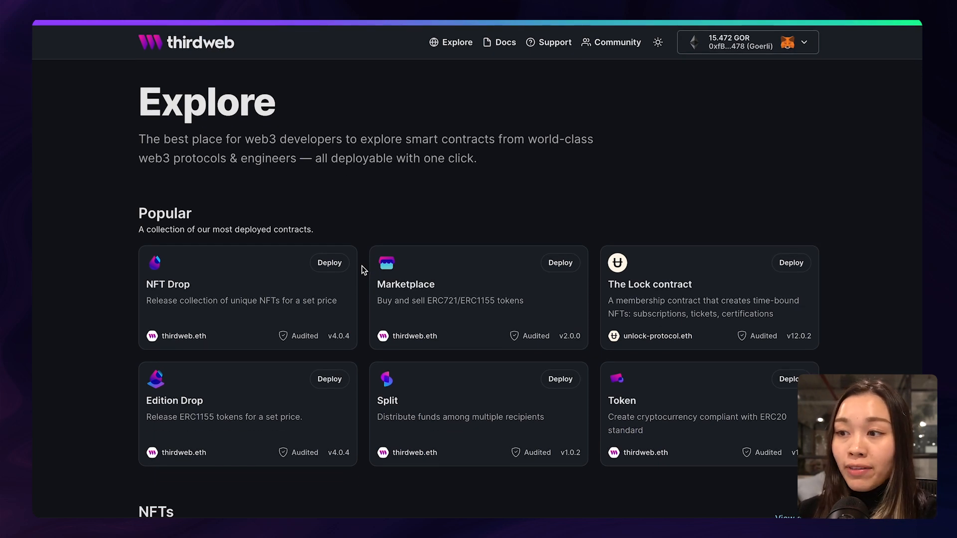
{"action": "scroll", "scroll_direction": "down", "scroll_amount": 3}
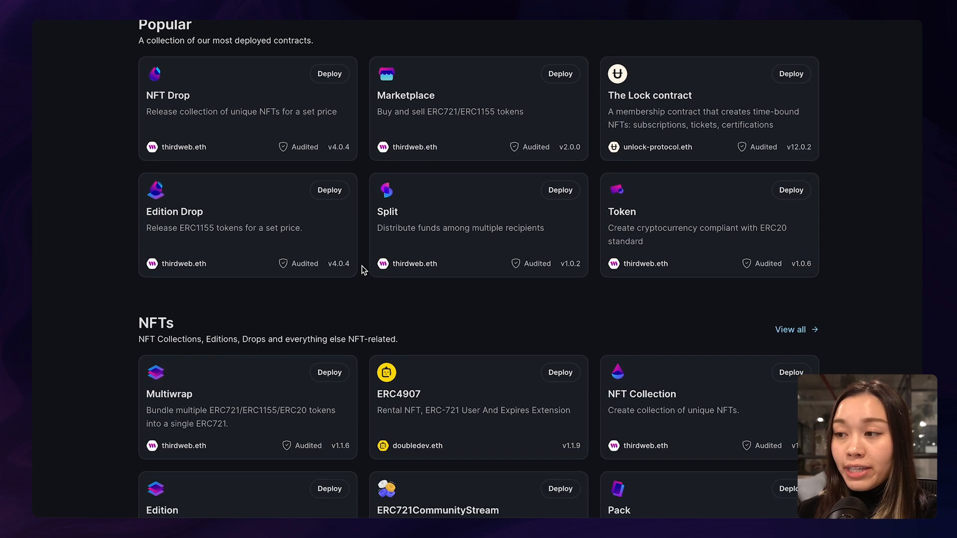
{"action": "mouse_move", "coordinate": [361, 301]}
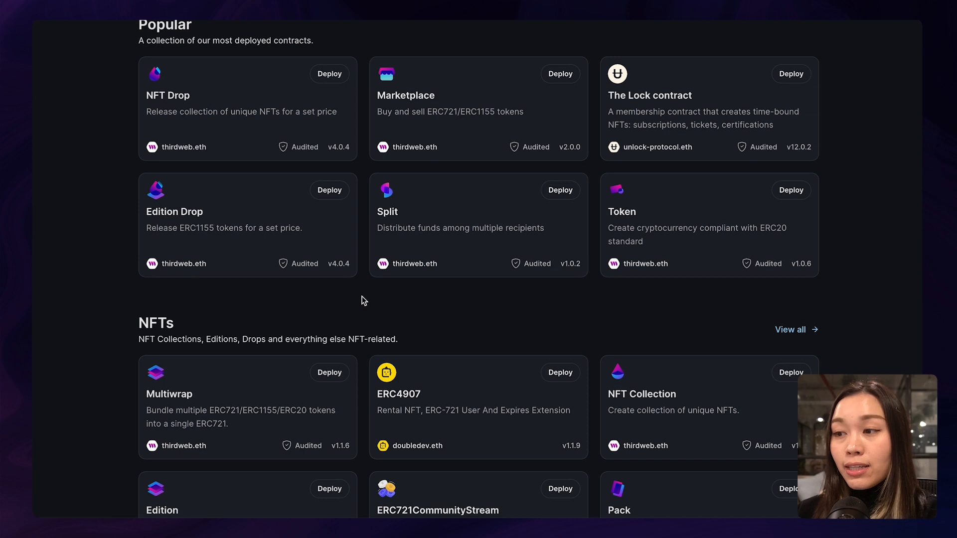
{"action": "mouse_move", "coordinate": [357, 305]}
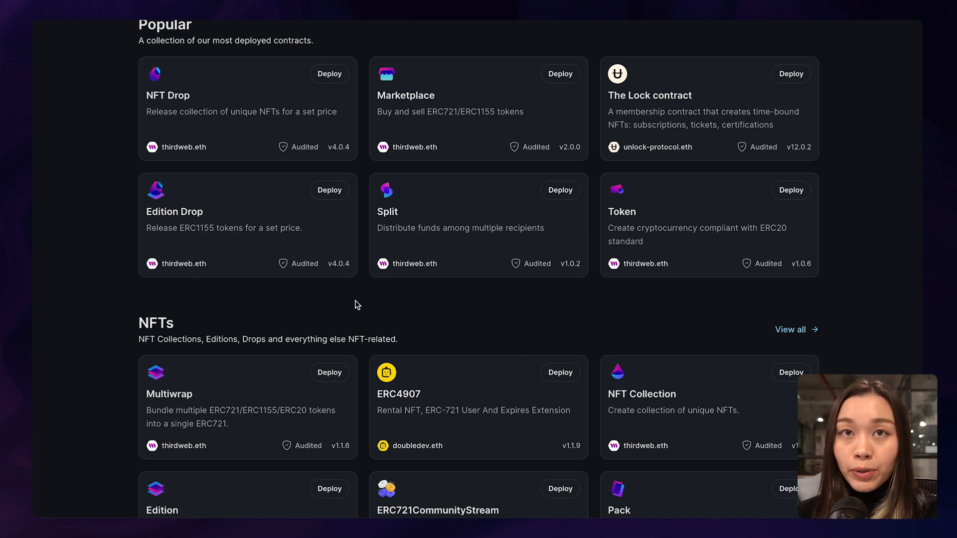
{"action": "mouse_move", "coordinate": [520, 319]}
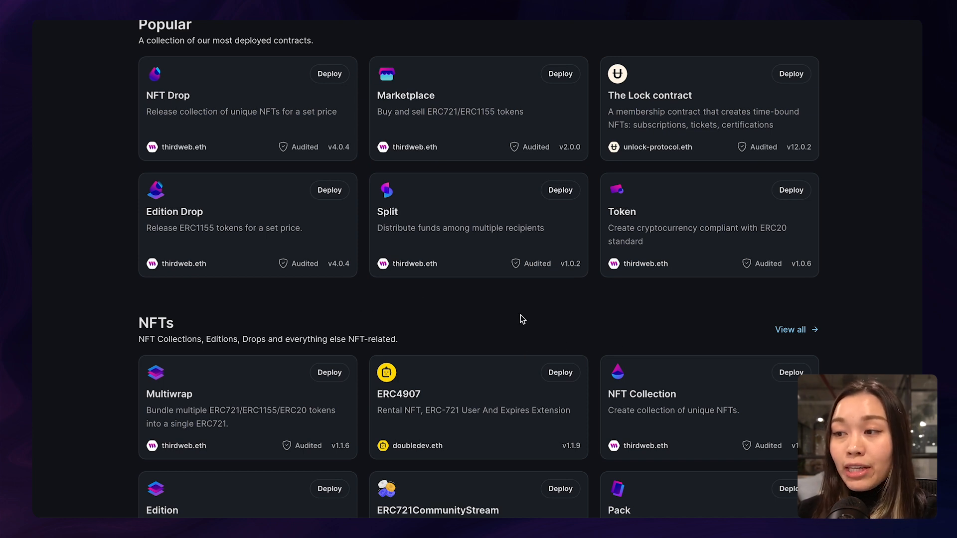
{"action": "scroll", "scroll_direction": "down", "scroll_amount": 3}
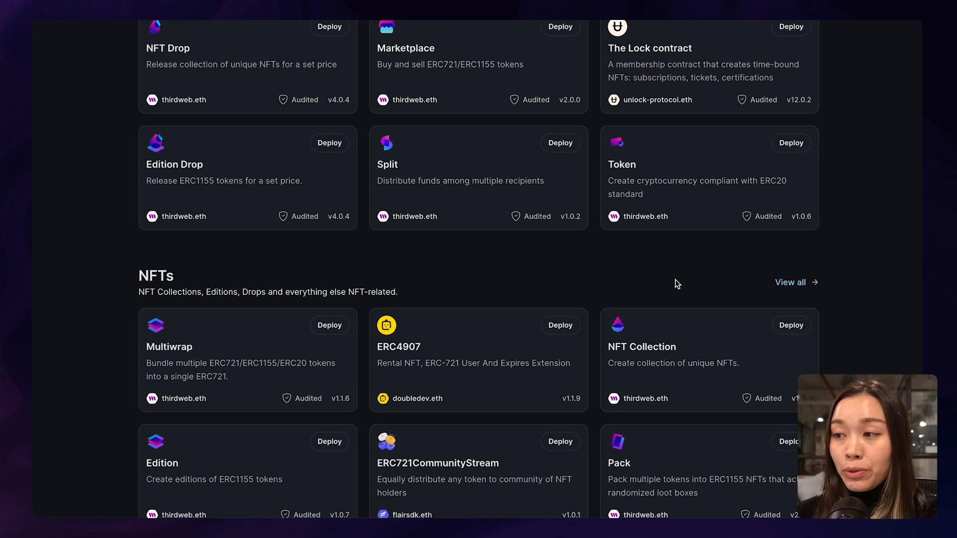
{"action": "mouse_move", "coordinate": [617, 276]}
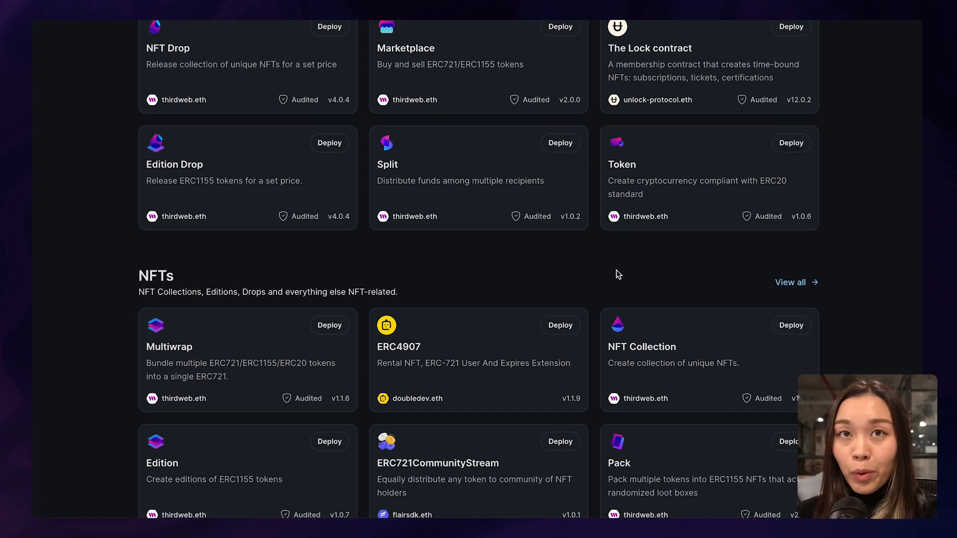
{"action": "mouse_move", "coordinate": [592, 305]}
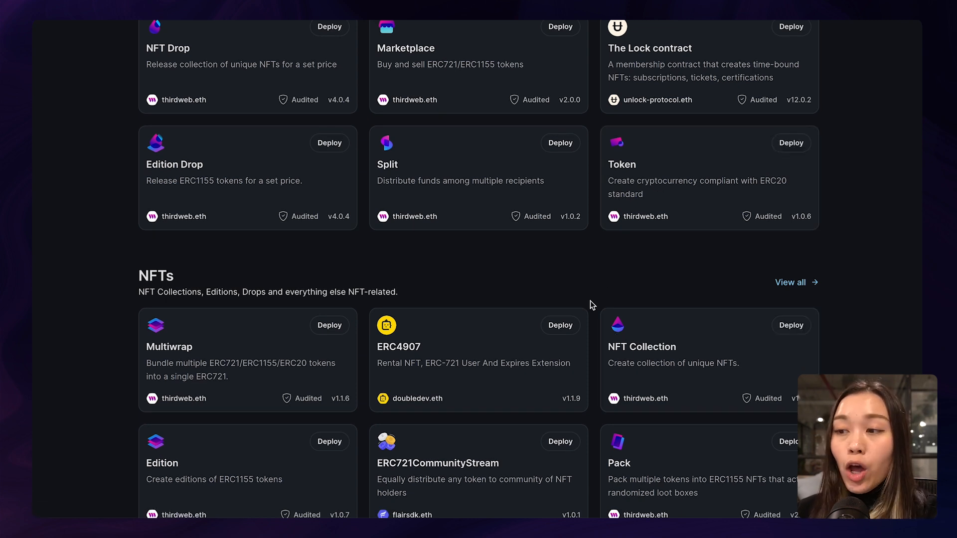
{"action": "scroll", "scroll_direction": "down", "scroll_amount": 3}
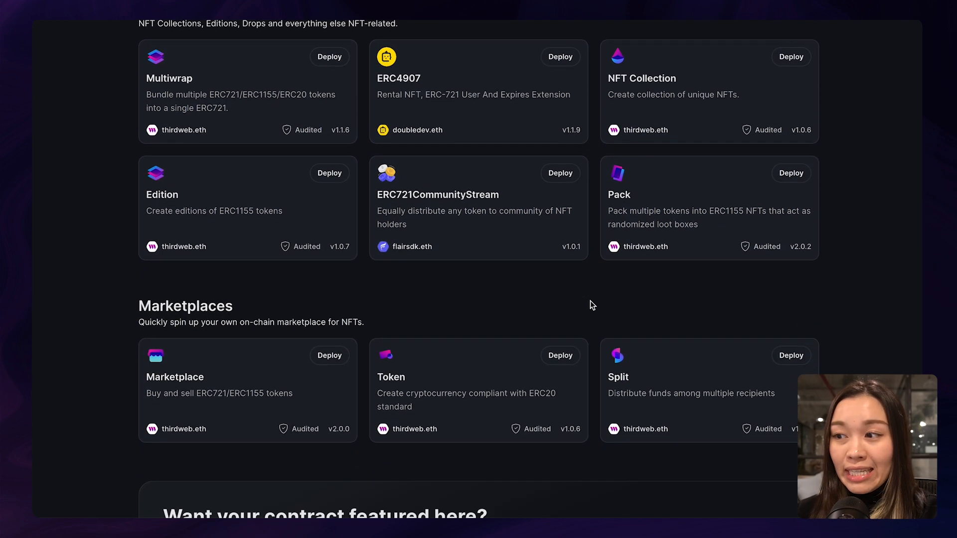
{"action": "scroll", "scroll_direction": "up", "scroll_amount": 3}
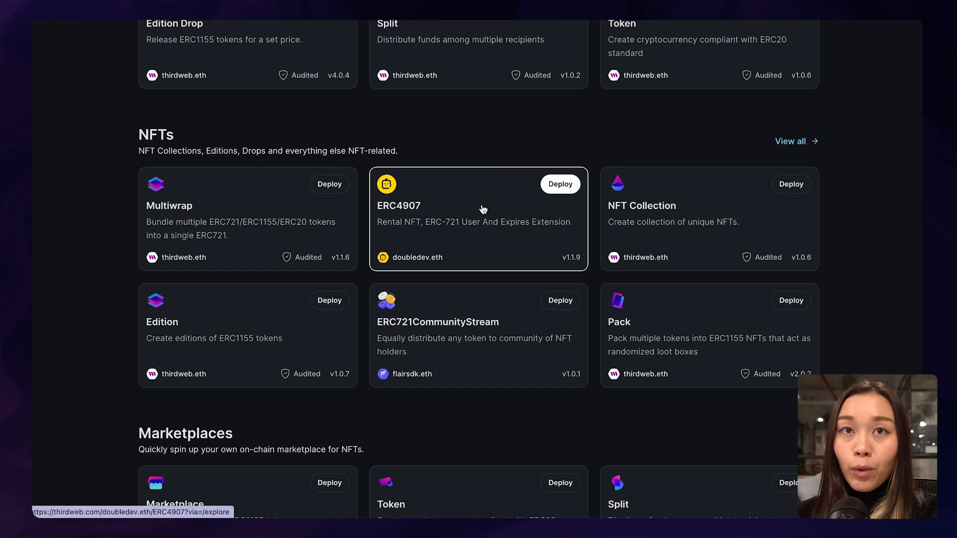
{"action": "mouse_move", "coordinate": [564, 205]}
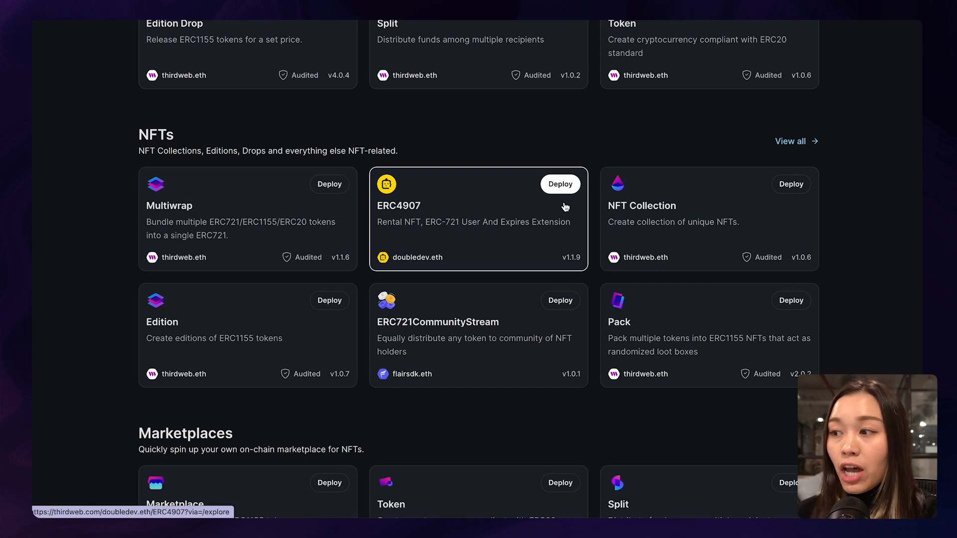
Step: Open the ERC4907 rental NFT contract's release page from the Explore list
{"action": "left_click", "coordinate": [478, 219]}
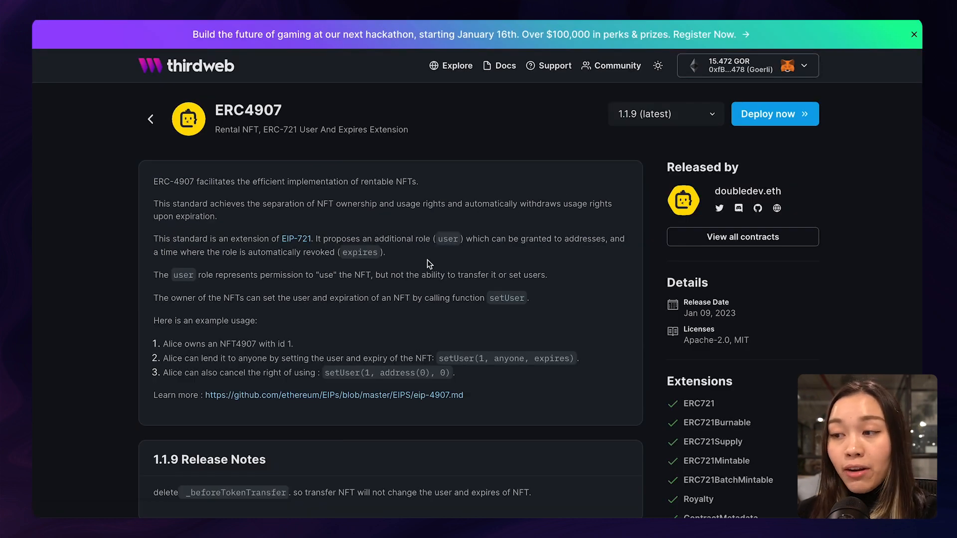
{"action": "mouse_move", "coordinate": [351, 224]}
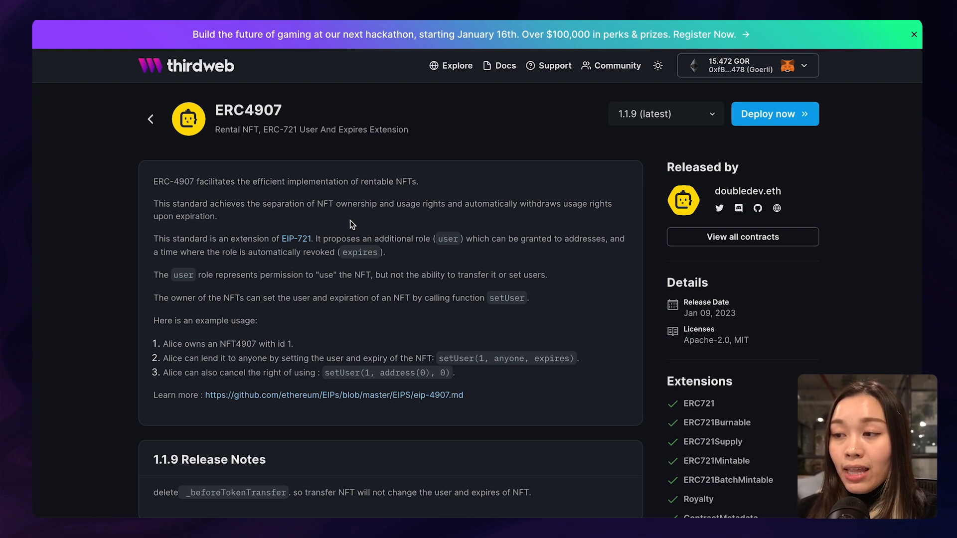
{"action": "mouse_move", "coordinate": [556, 248]}
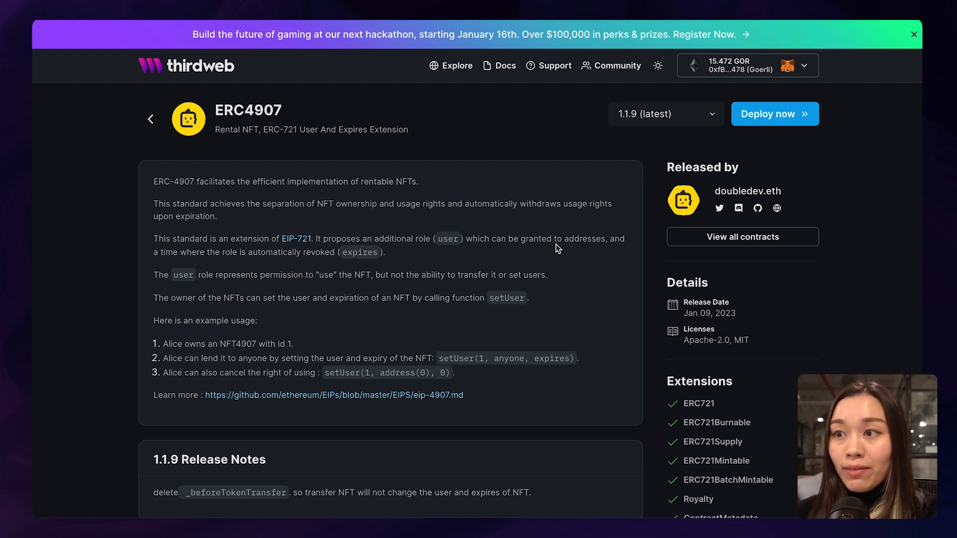
{"action": "mouse_move", "coordinate": [649, 253]}
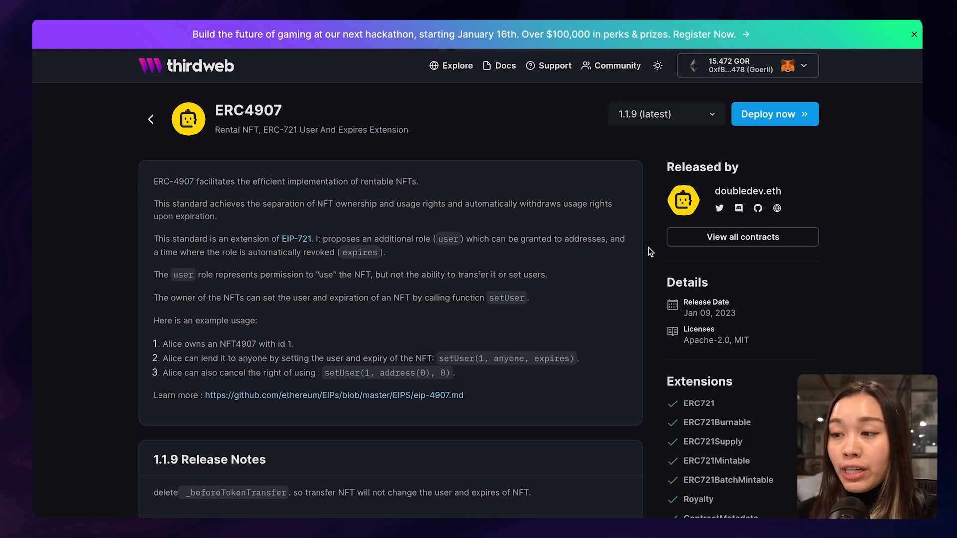
{"action": "mouse_move", "coordinate": [730, 171]}
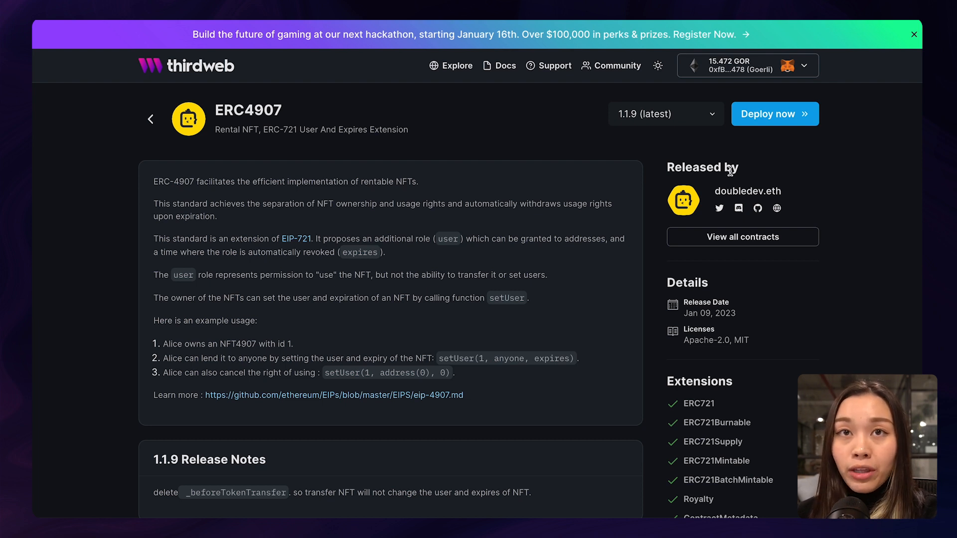
{"action": "mouse_move", "coordinate": [766, 124]}
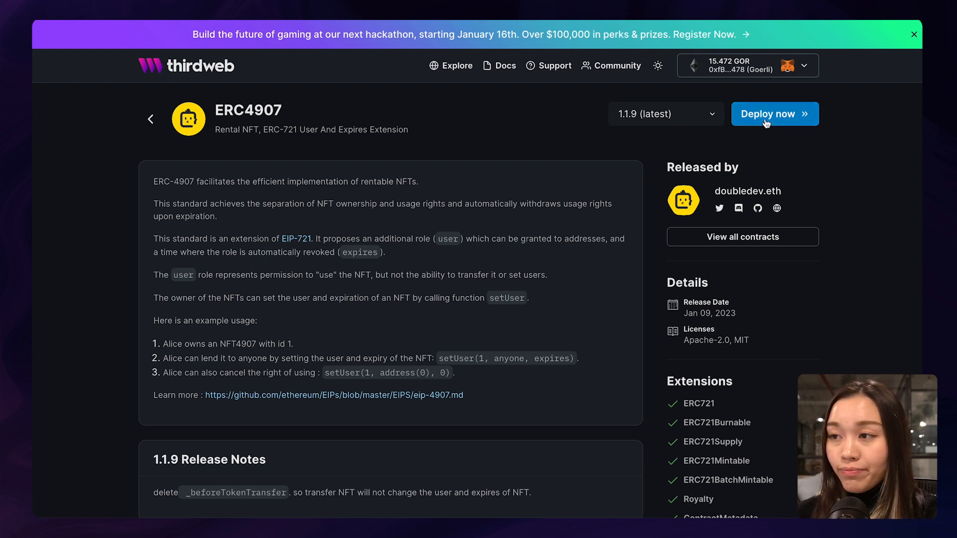
Step: Fill the ERC4907 deploy form with name 'rentable NFT sample', symbol RNFT and royalty 0
{"action": "left_click", "coordinate": [773, 113]}
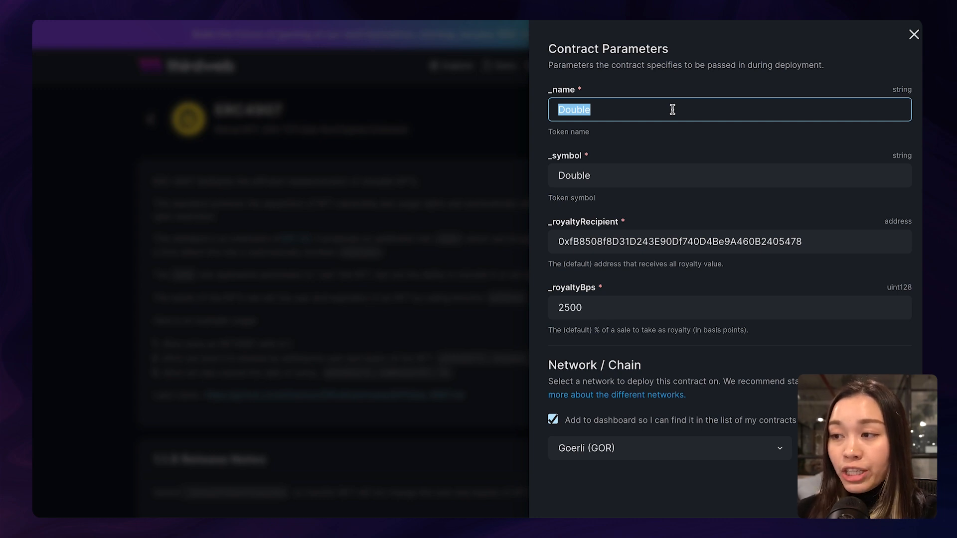
{"action": "type", "text": "rental"}
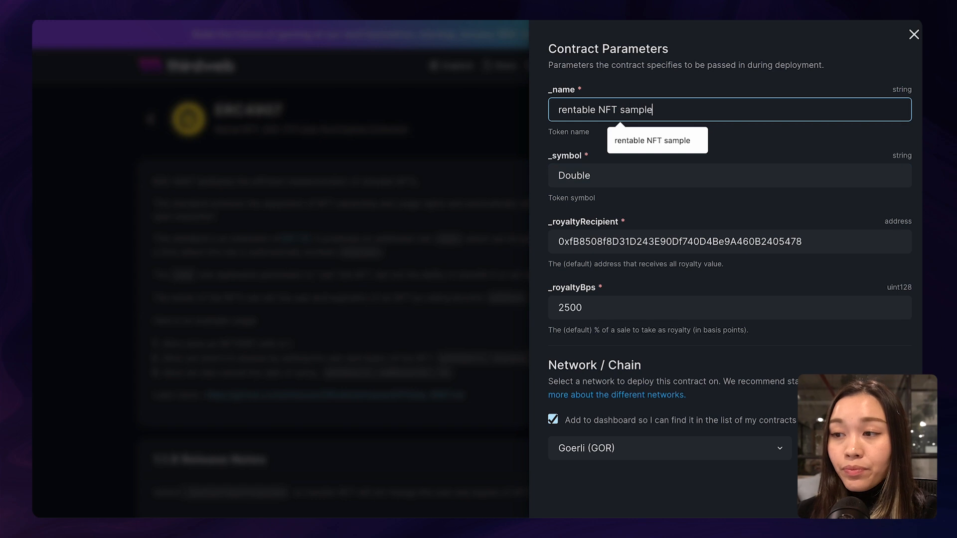
{"action": "double_click", "coordinate": [573, 176]}
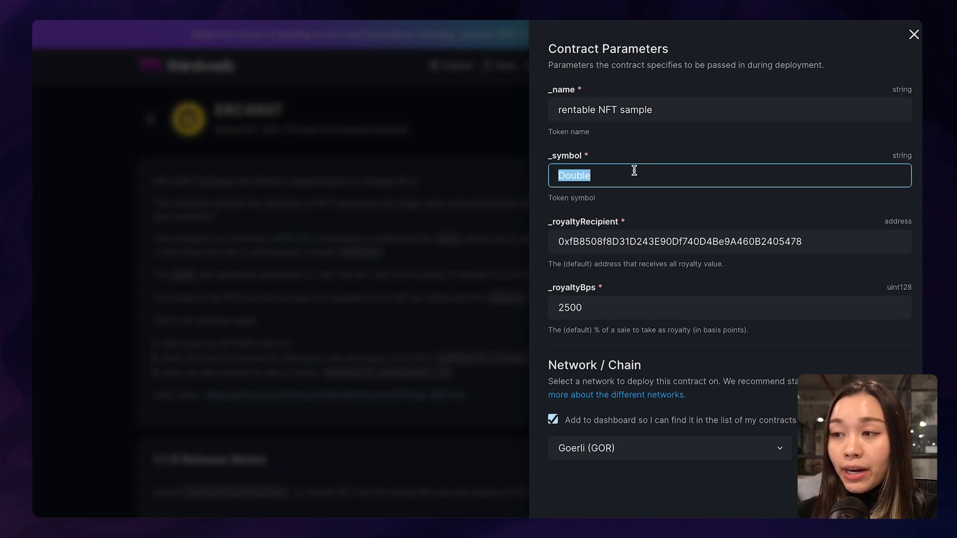
{"action": "type", "text": "RNFT"}
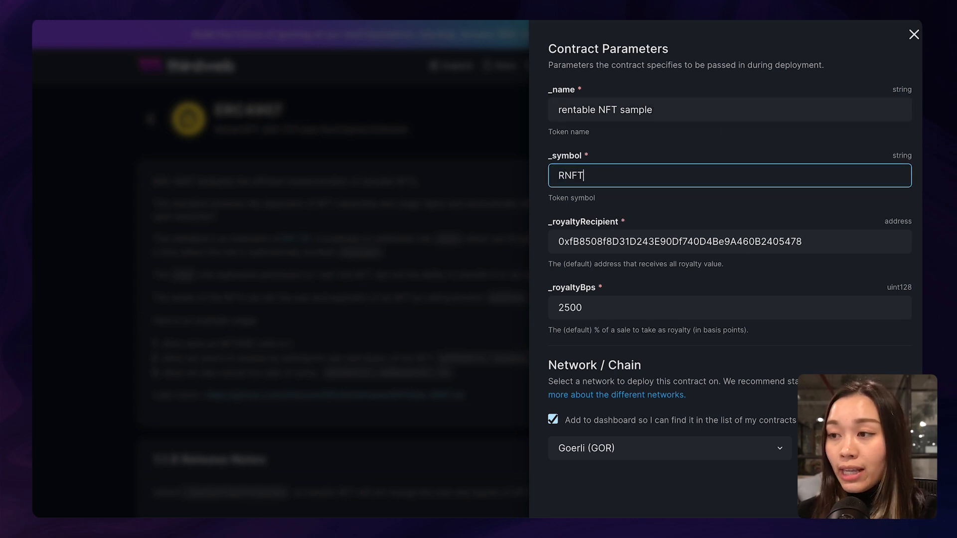
{"action": "mouse_move", "coordinate": [622, 213]}
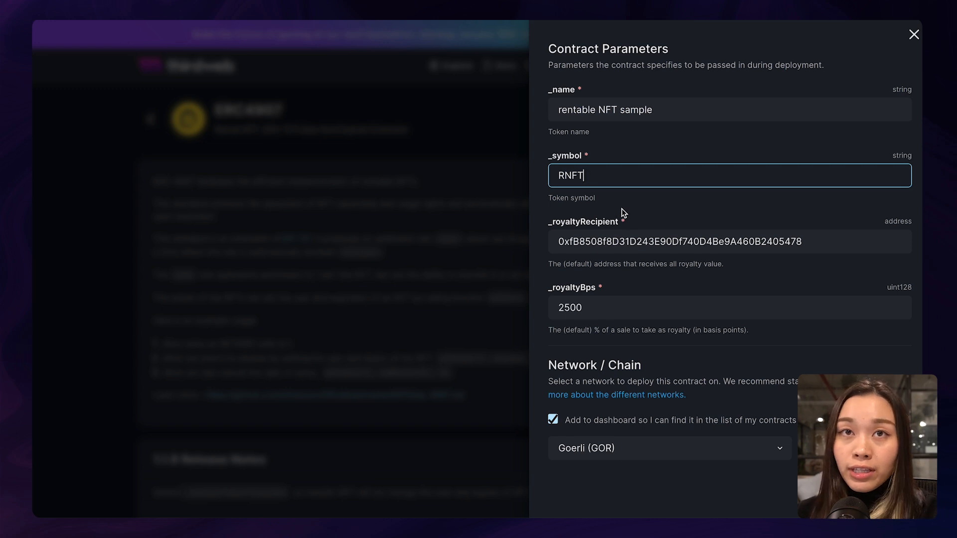
{"action": "left_click", "coordinate": [671, 241]}
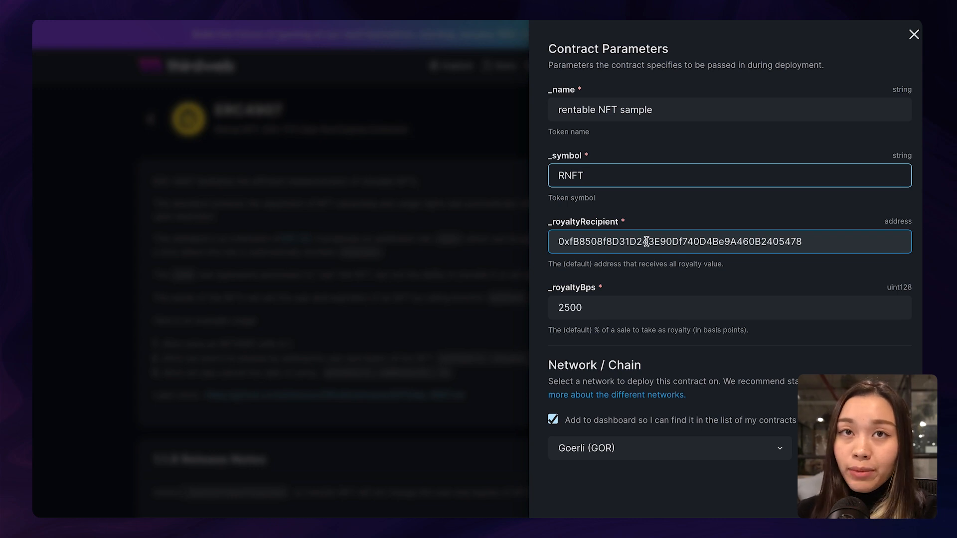
{"action": "mouse_move", "coordinate": [630, 221]}
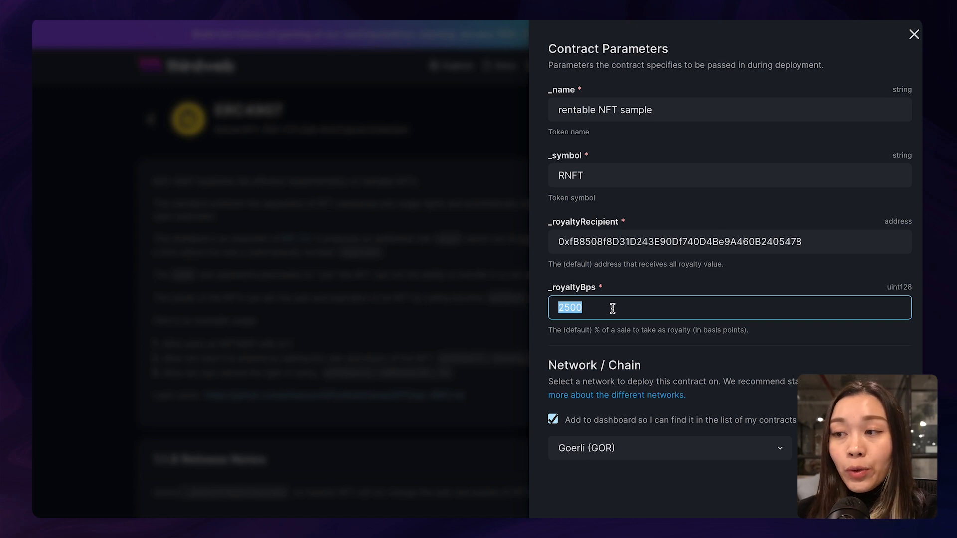
{"action": "type", "text": "0"}
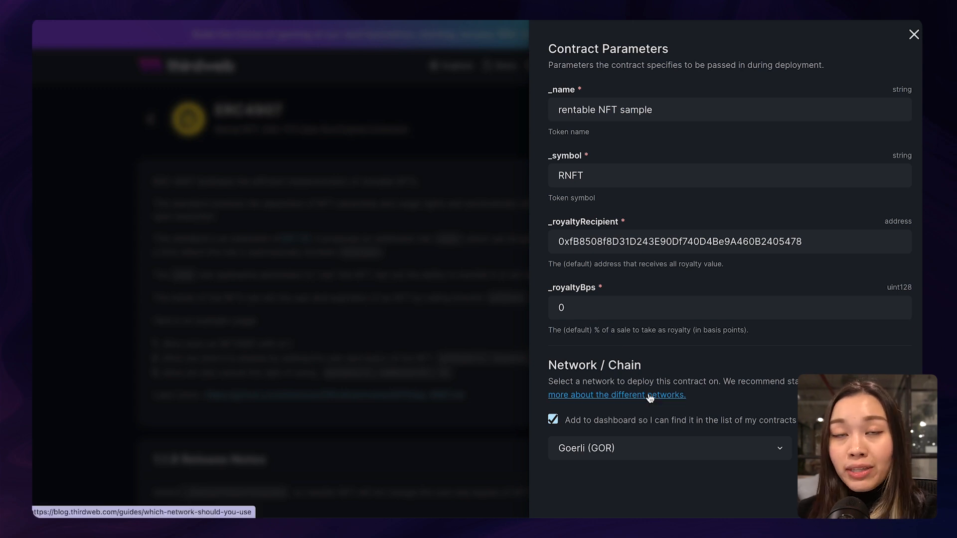
{"action": "mouse_move", "coordinate": [653, 349]}
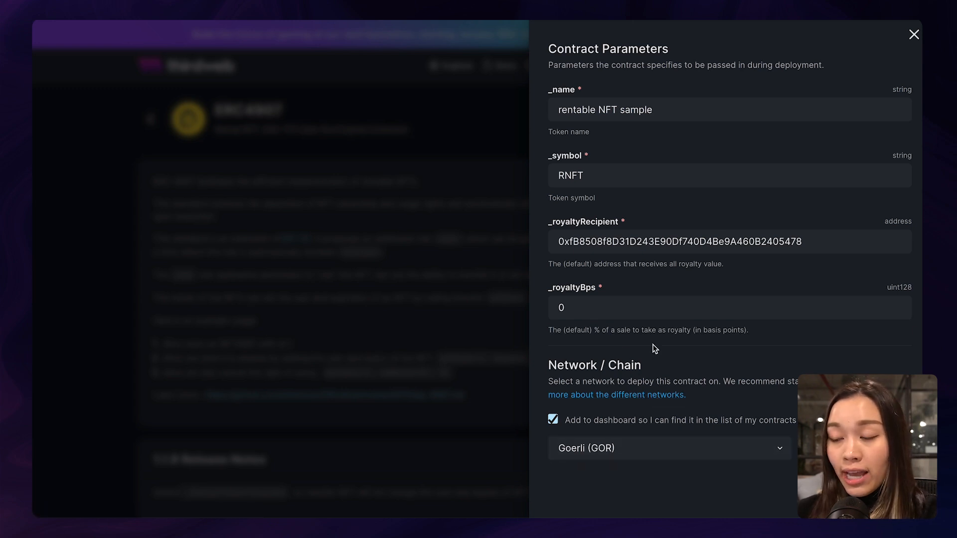
Step: Deploy the contract on Goerli and approve the MetaMask gas transaction
{"action": "left_click", "coordinate": [669, 448]}
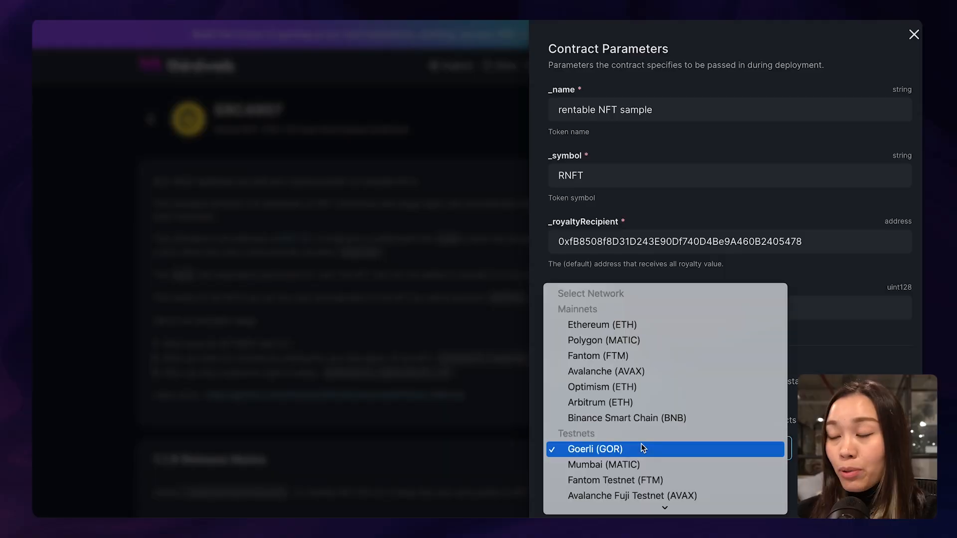
{"action": "left_click", "coordinate": [593, 449]}
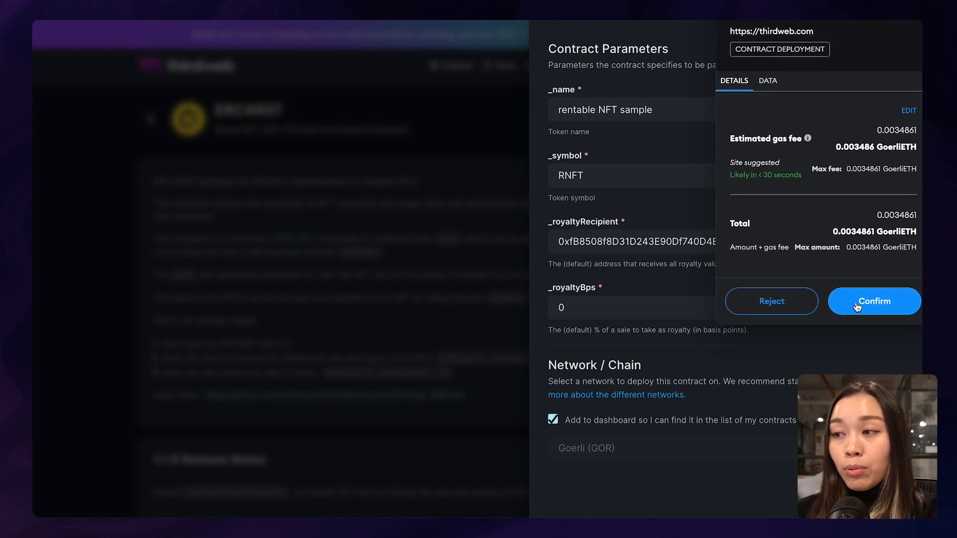
{"action": "left_click", "coordinate": [873, 302]}
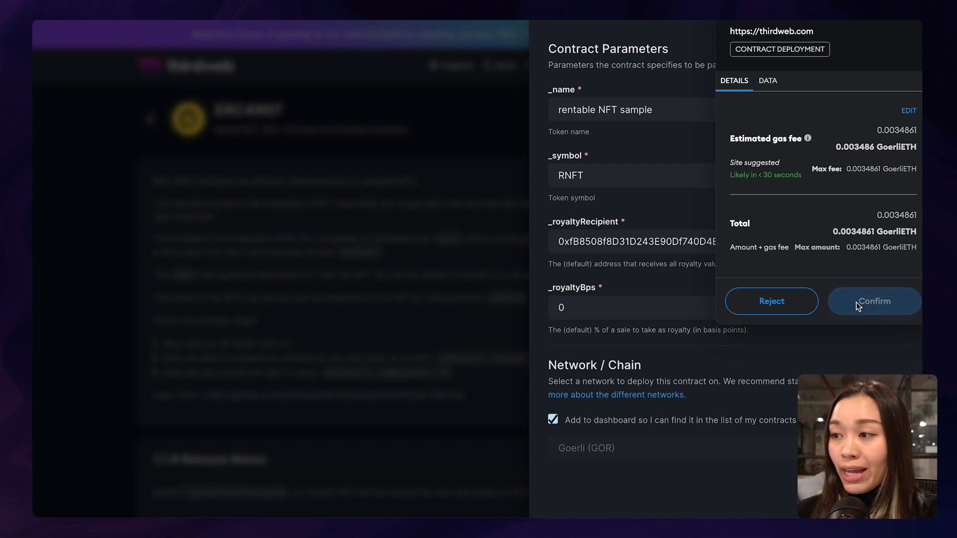
{"action": "left_click", "coordinate": [873, 301]}
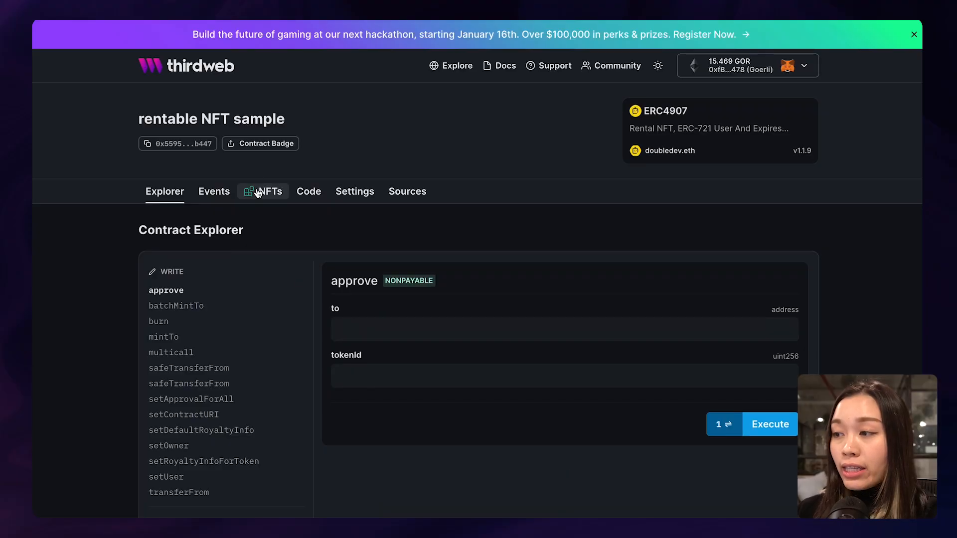
Step: Start minting a new NFT from the contract's empty NFTs list
{"action": "left_click", "coordinate": [263, 192]}
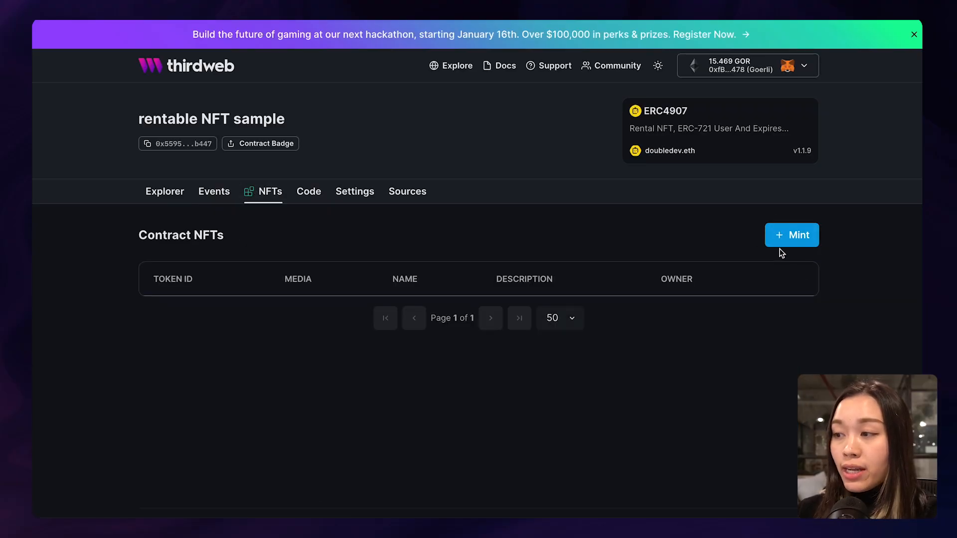
{"action": "left_click", "coordinate": [792, 234]}
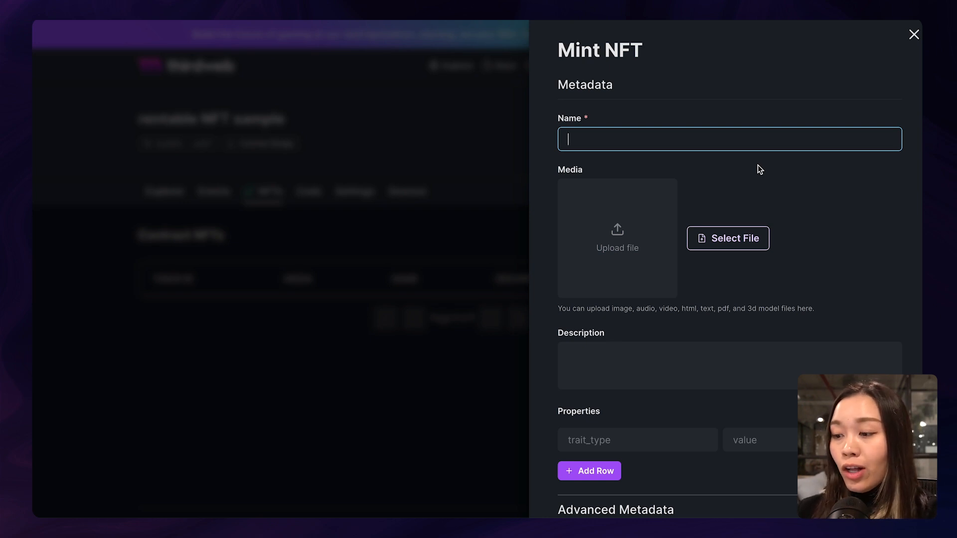
Step: Name the NFT 'ninja', attach image 2.jpg as media and set description 'test'
{"action": "type", "text": "ni"}
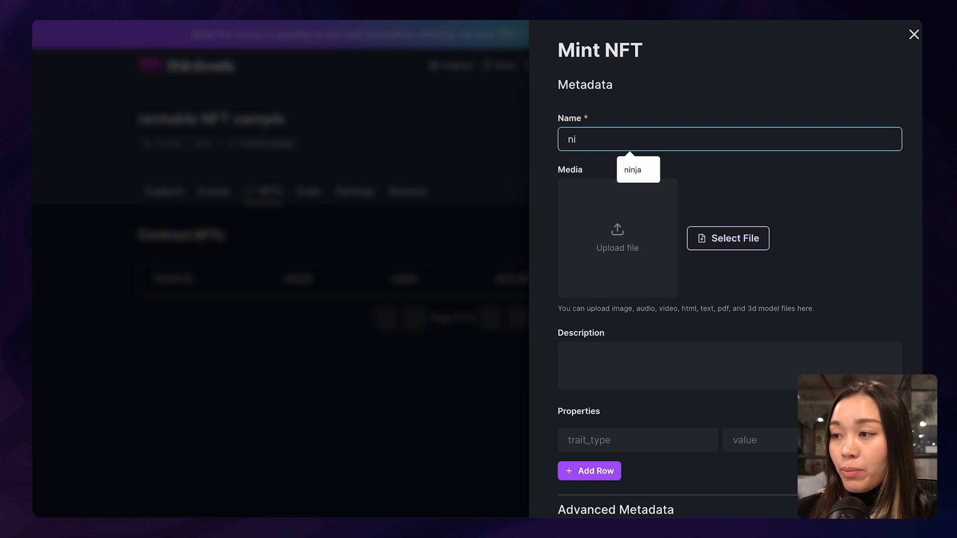
{"action": "left_click", "coordinate": [638, 169]}
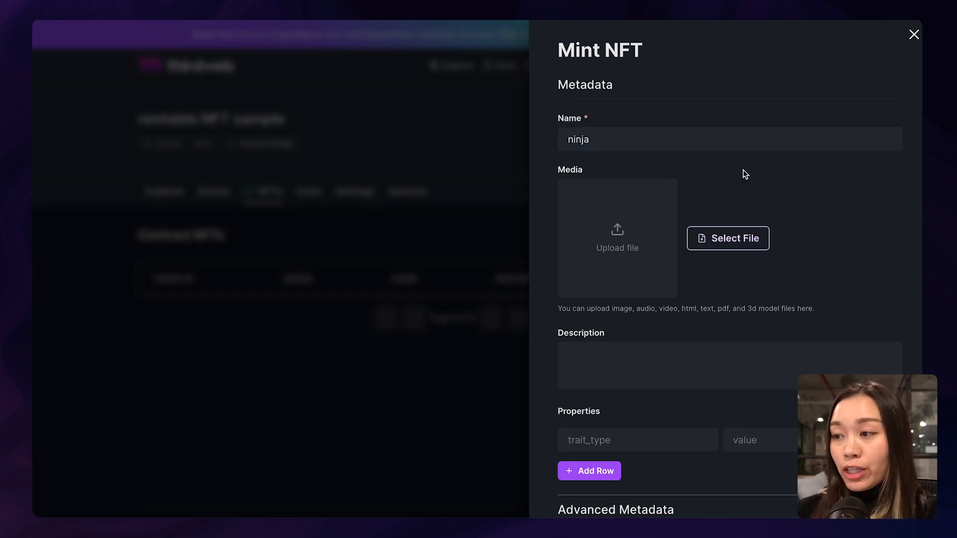
{"action": "left_click", "coordinate": [728, 238]}
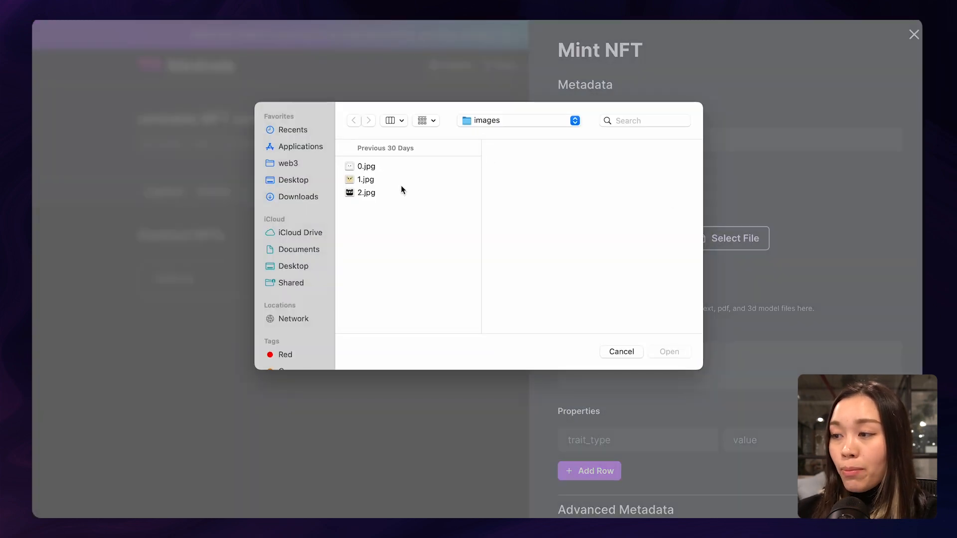
{"action": "left_click", "coordinate": [368, 192]}
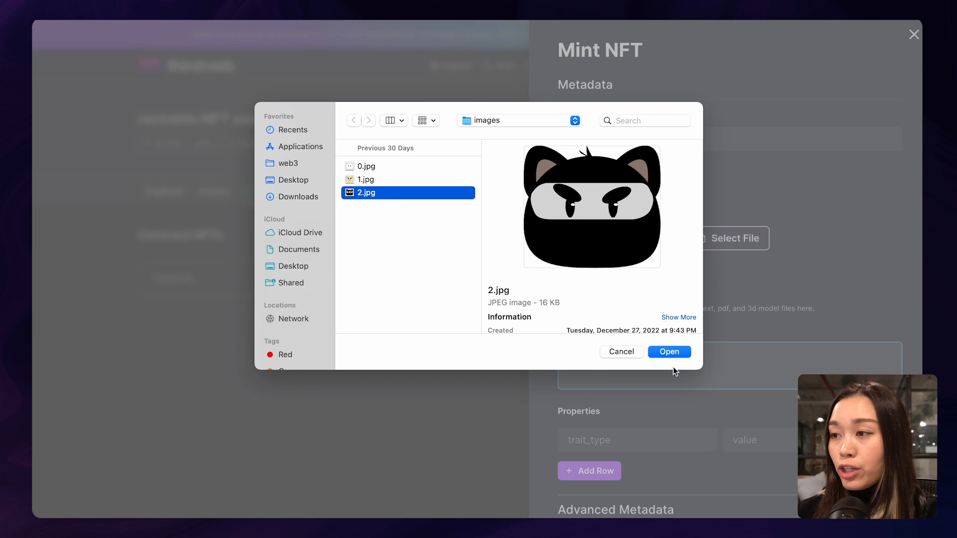
{"action": "left_click", "coordinate": [669, 352]}
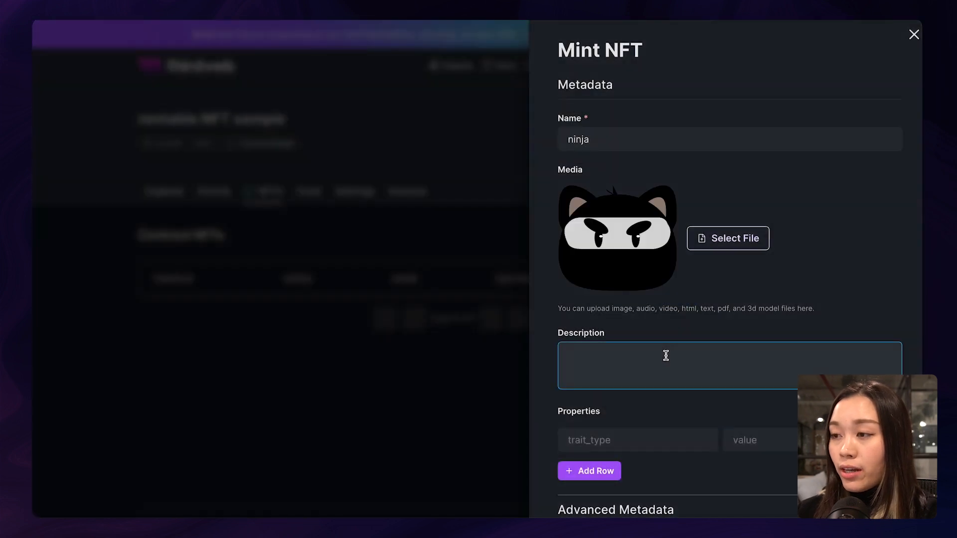
{"action": "mouse_move", "coordinate": [676, 470]}
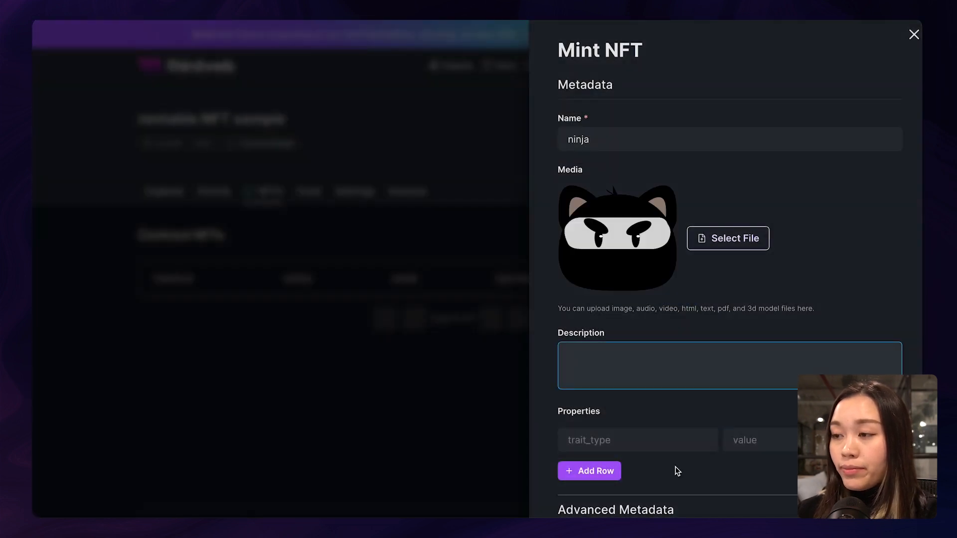
{"action": "type", "text": "test"}
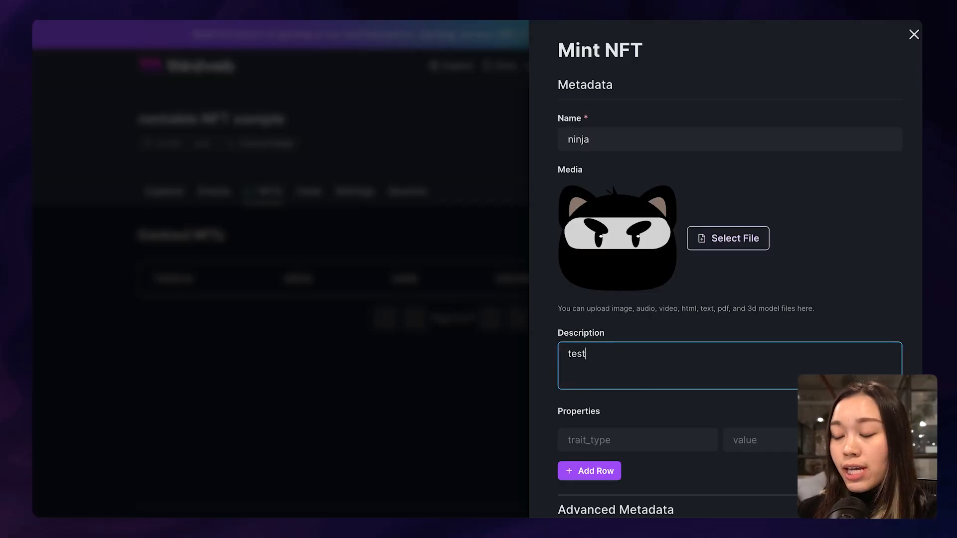
Step: Leave properties and advanced metadata empty and submit the ninja NFT for minting
{"action": "scroll", "scroll_direction": "down", "scroll_amount": 3}
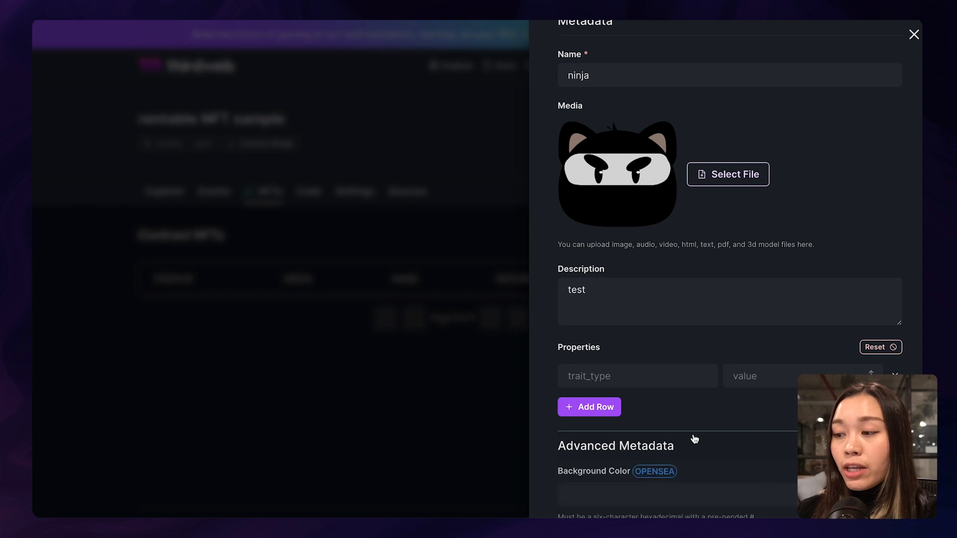
{"action": "scroll", "scroll_direction": "down", "scroll_amount": 3}
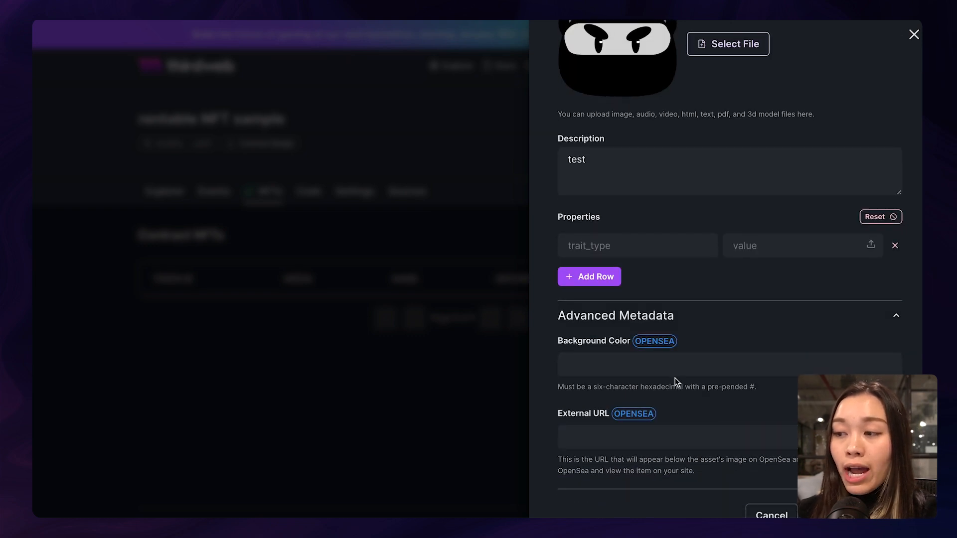
{"action": "left_click", "coordinate": [678, 437]}
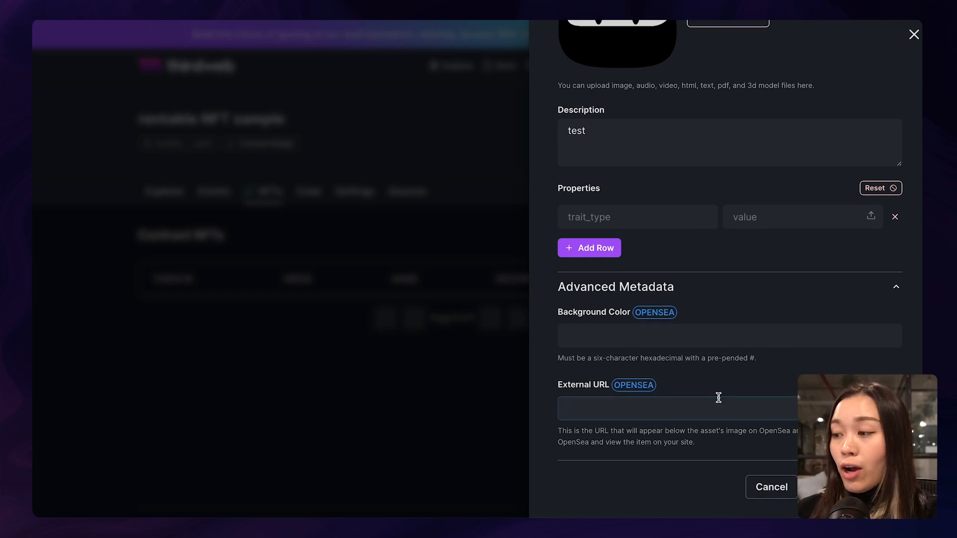
{"action": "mouse_move", "coordinate": [720, 402]}
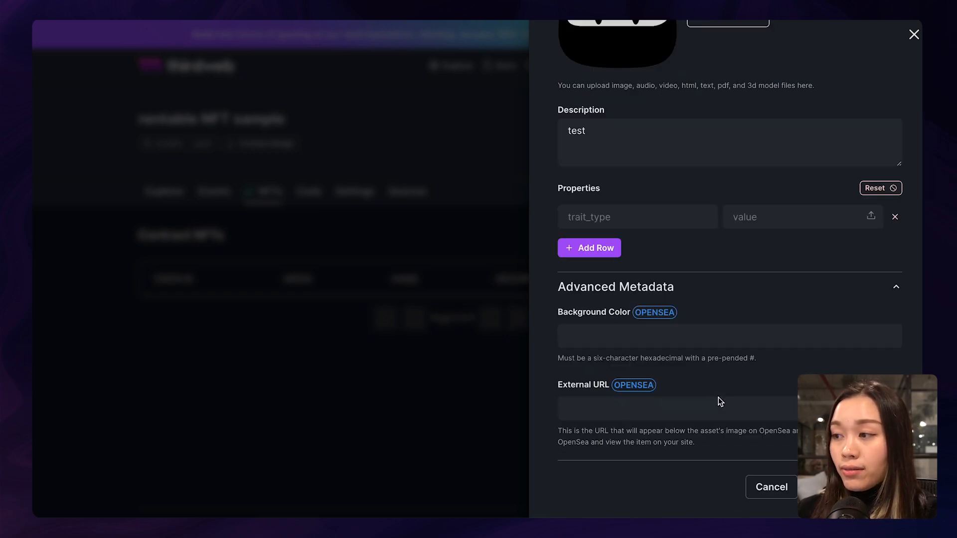
{"action": "left_click", "coordinate": [800, 216]}
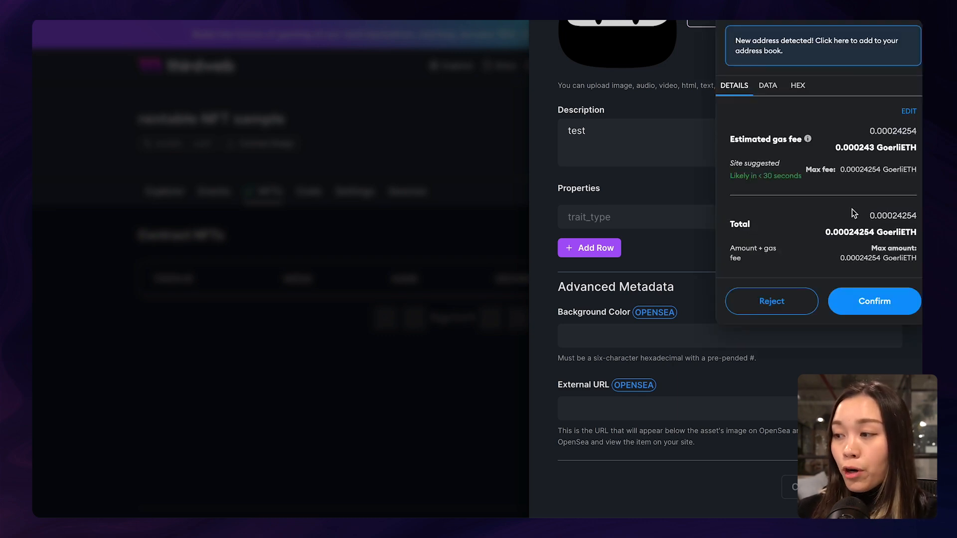
Step: Confirm the mint in MetaMask so ninja appears as token 0, then return to the Explorer
{"action": "left_click", "coordinate": [873, 301]}
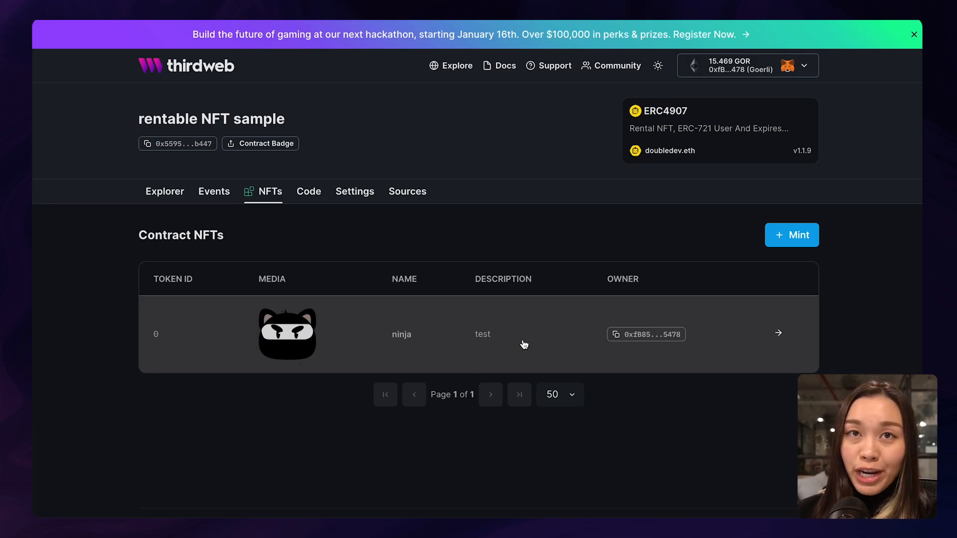
{"action": "mouse_move", "coordinate": [341, 254]}
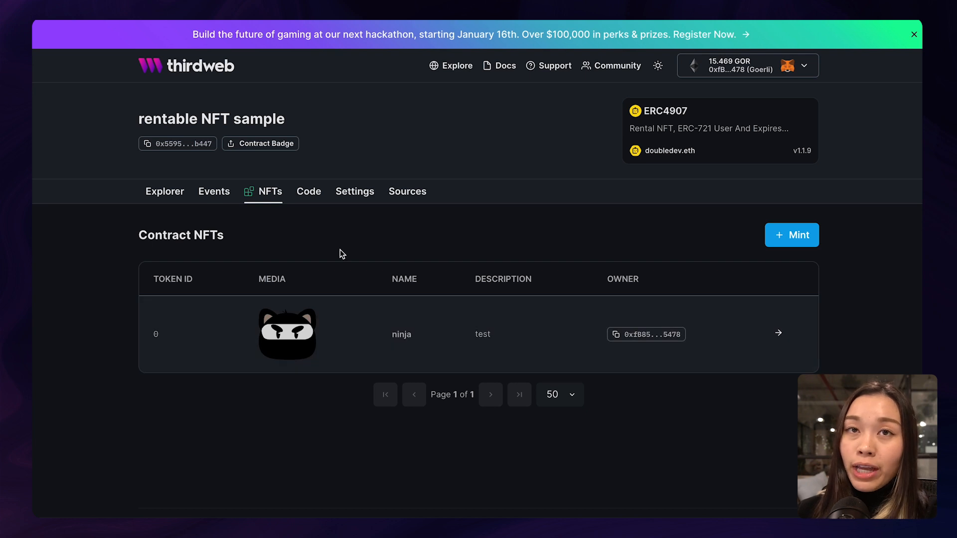
{"action": "mouse_move", "coordinate": [209, 211]}
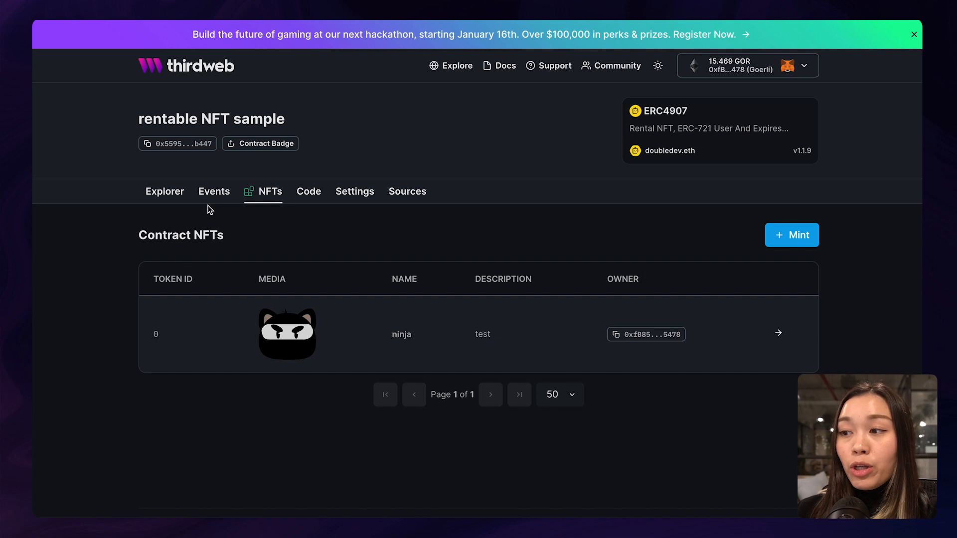
{"action": "left_click", "coordinate": [165, 192]}
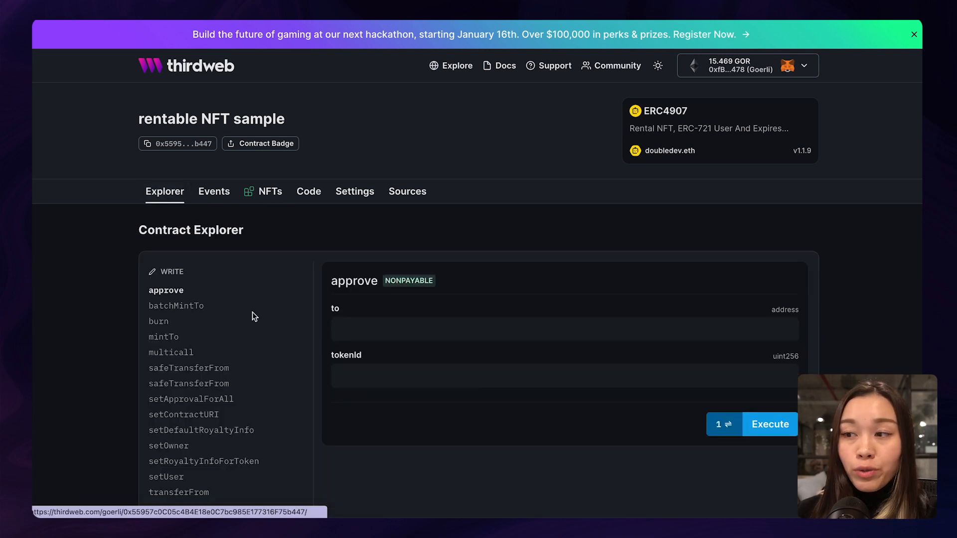
{"action": "scroll", "scroll_direction": "down", "scroll_amount": 3}
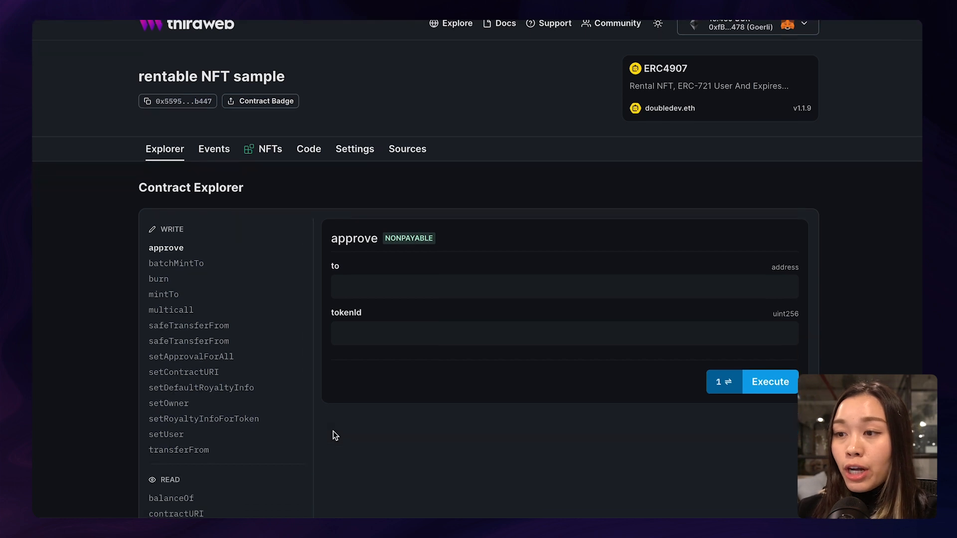
{"action": "scroll", "scroll_direction": "down", "scroll_amount": 3}
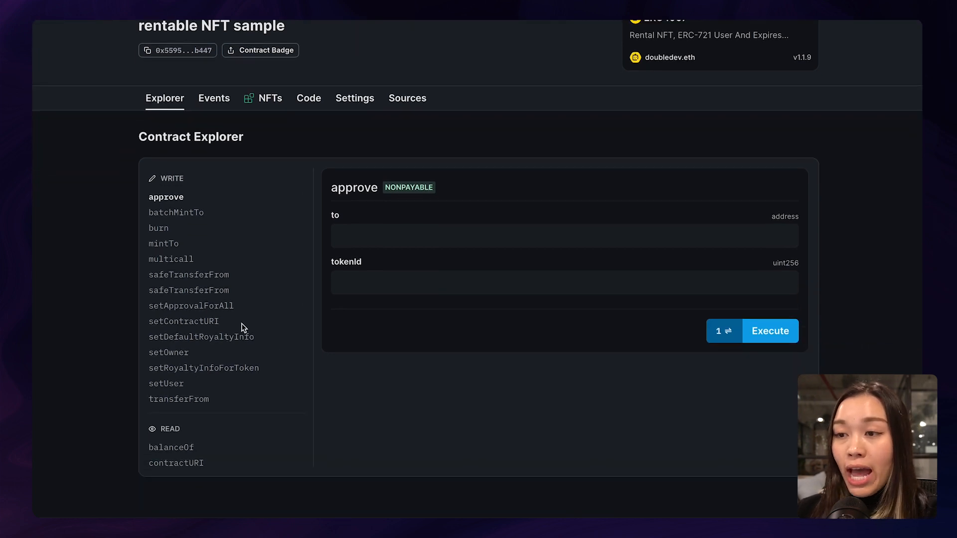
{"action": "left_click", "coordinate": [166, 382]}
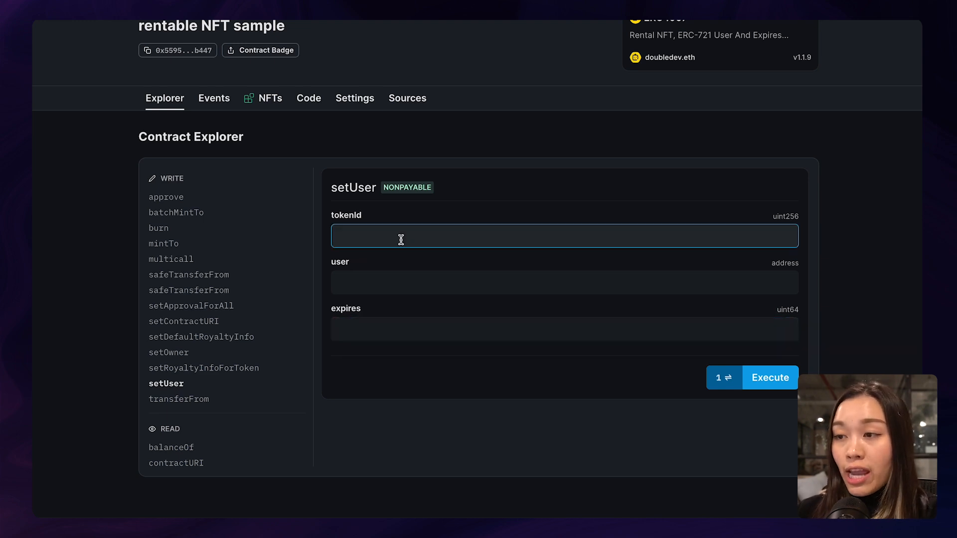
{"action": "type", "text": "0"}
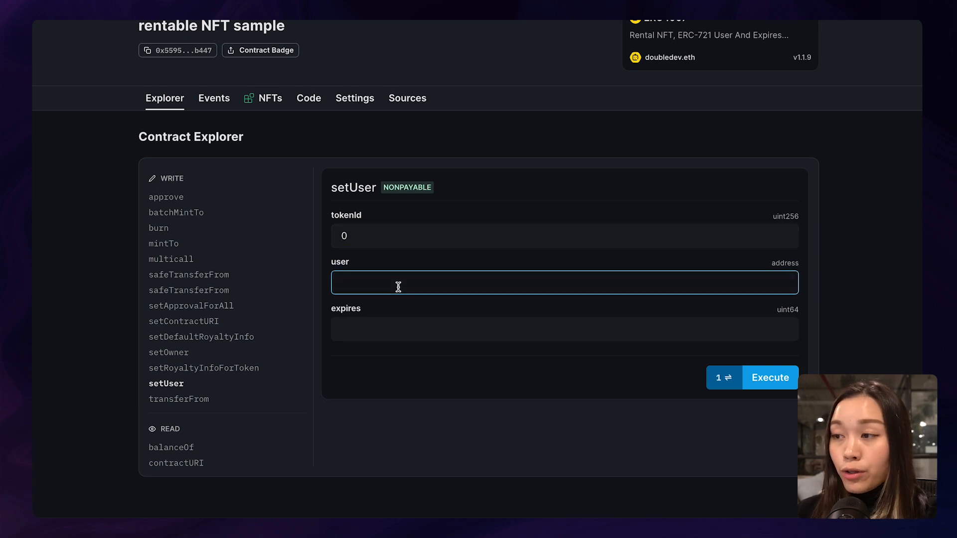
{"action": "mouse_move", "coordinate": [765, 64]}
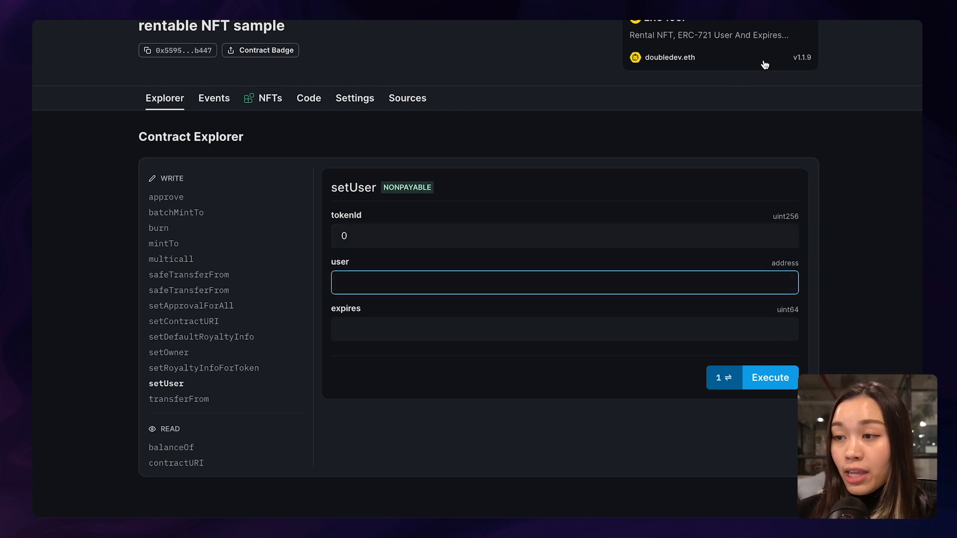
{"action": "left_click", "coordinate": [764, 64]}
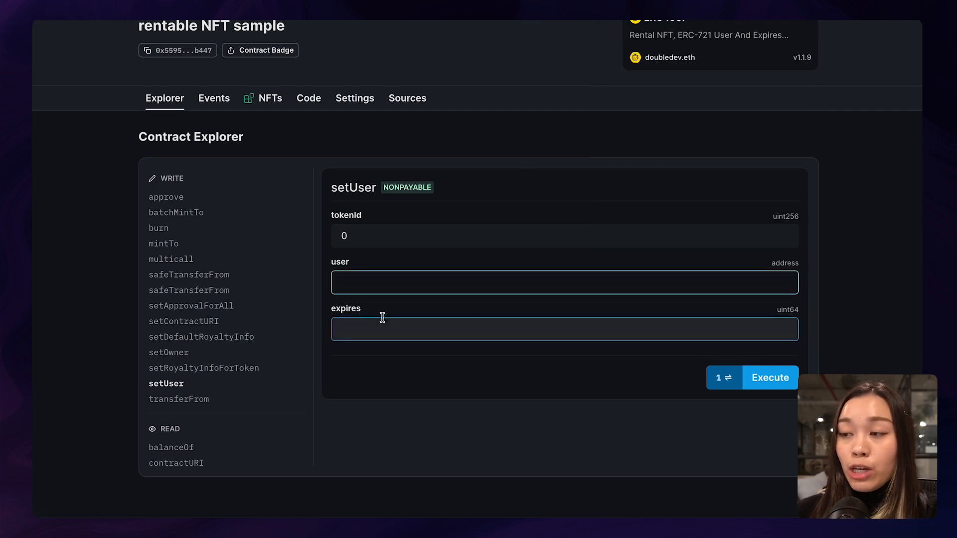
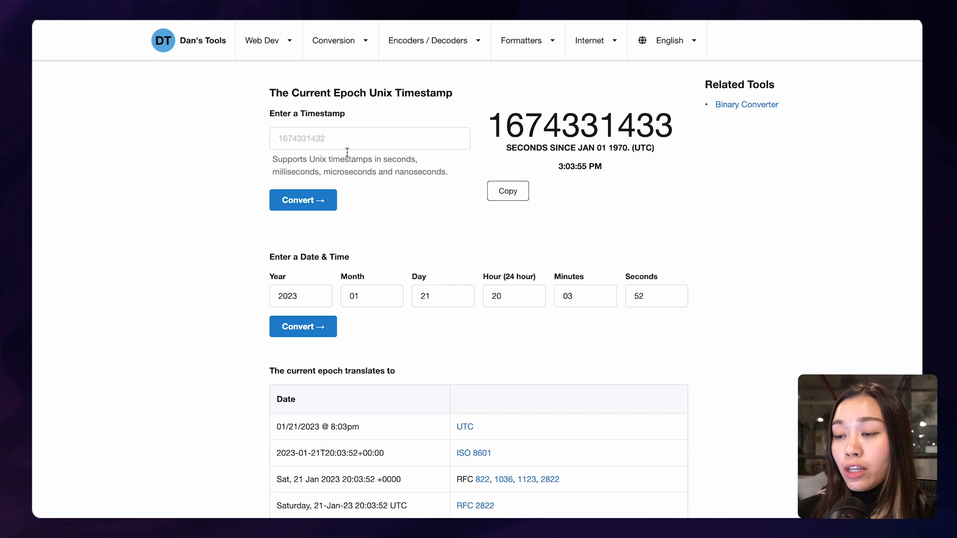
{"action": "left_click", "coordinate": [443, 296]}
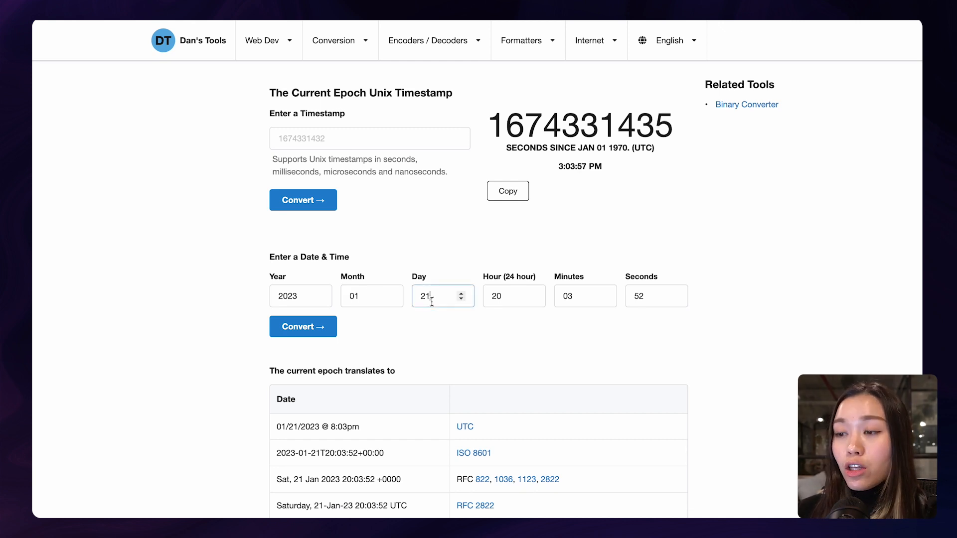
{"action": "left_click", "coordinate": [462, 292]}
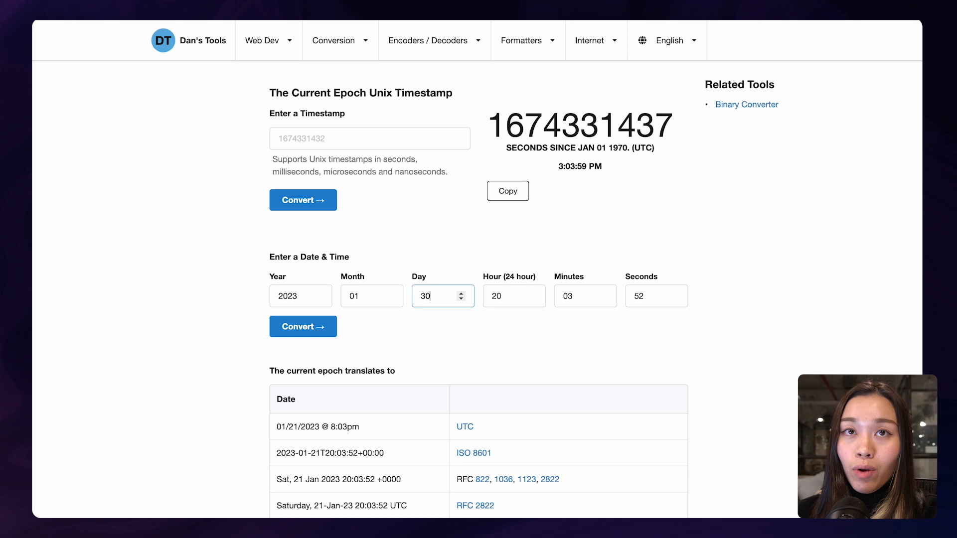
{"action": "left_click", "coordinate": [303, 327]}
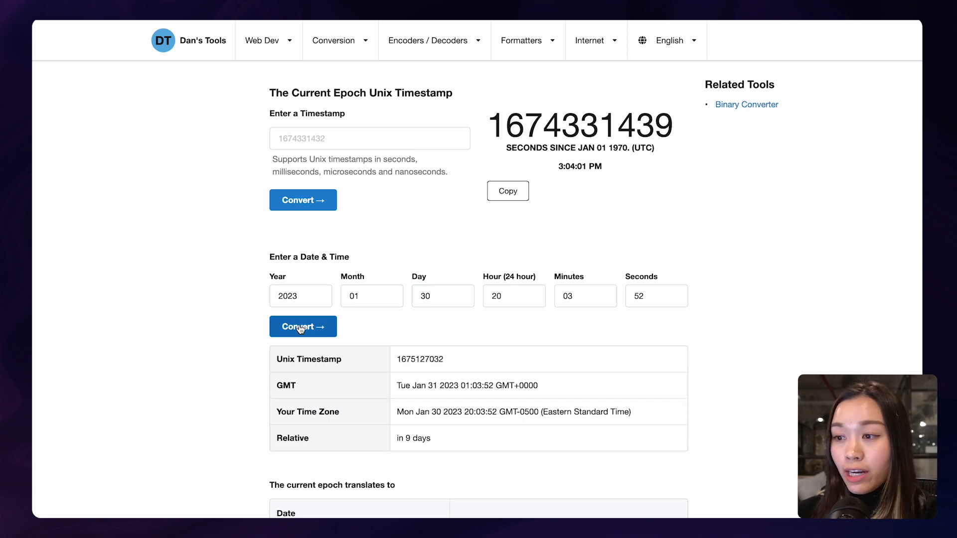
{"action": "double_click", "coordinate": [420, 359]}
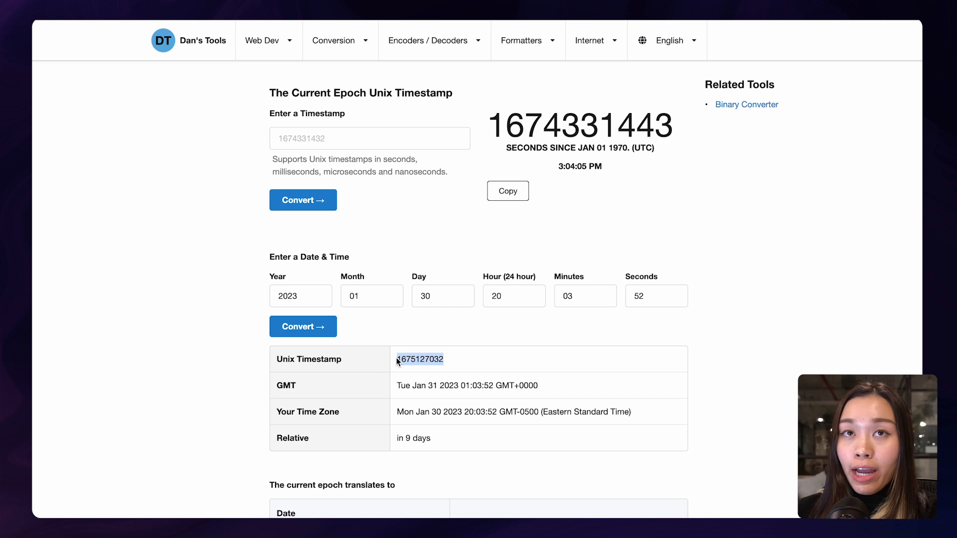
{"action": "scroll", "scroll_direction": "down", "scroll_amount": 3}
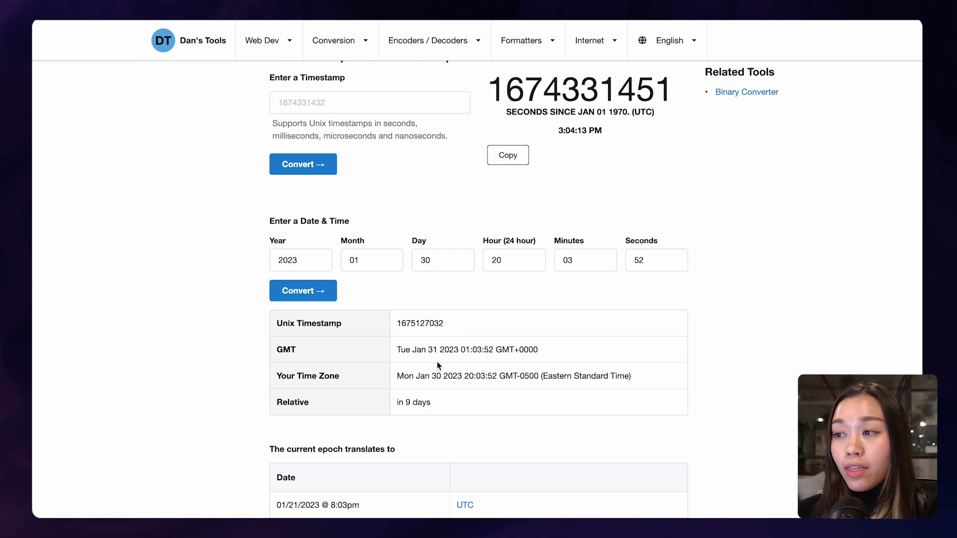
{"action": "scroll", "scroll_direction": "down", "scroll_amount": 3}
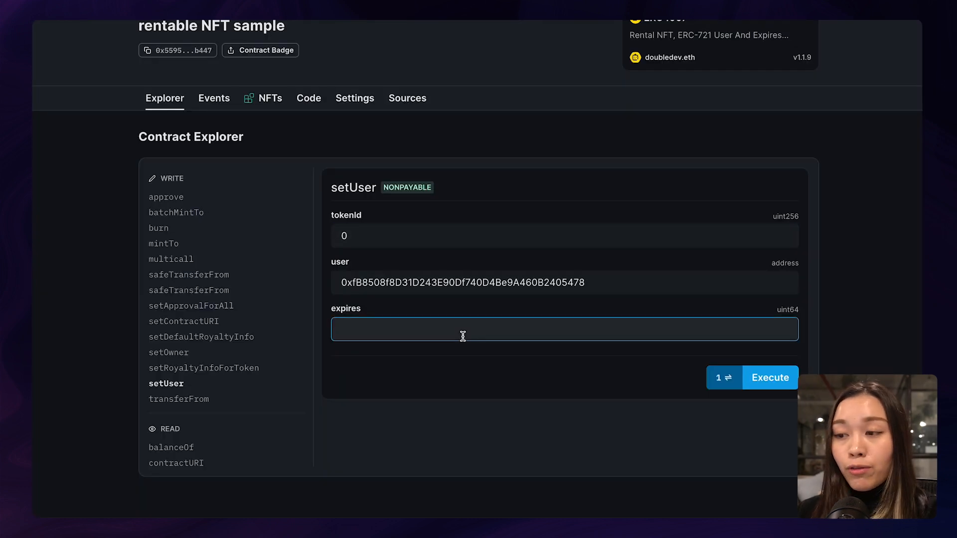
{"action": "type", "text": "1675127032"}
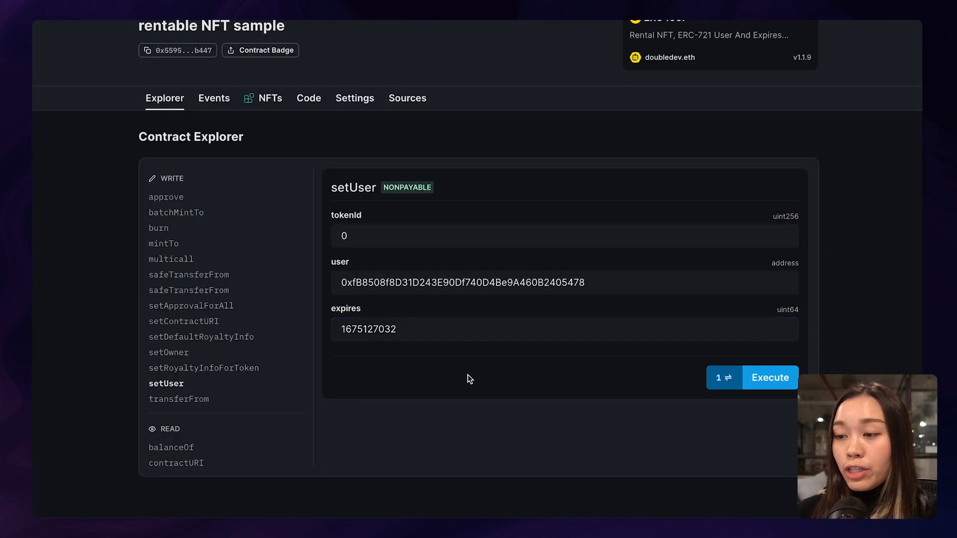
{"action": "mouse_move", "coordinate": [625, 464]}
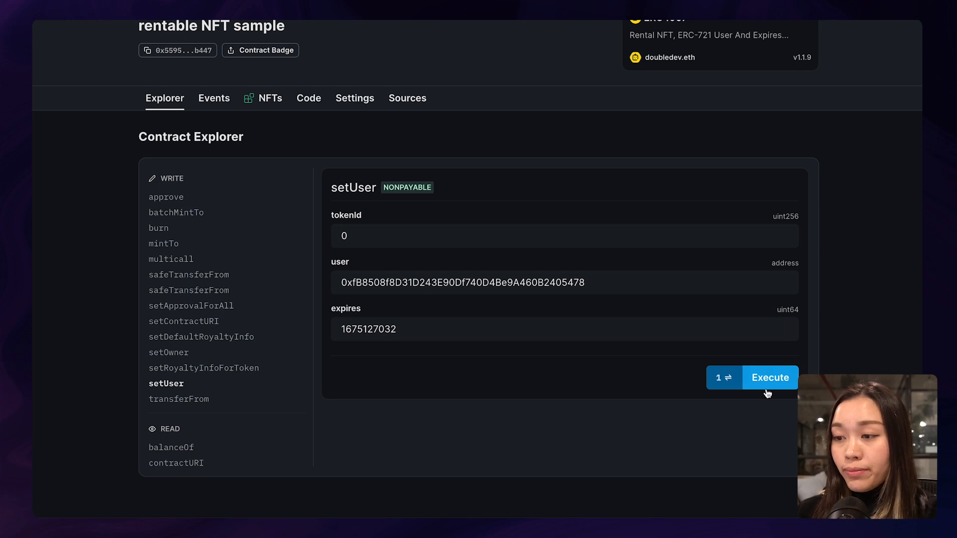
{"action": "left_click", "coordinate": [770, 377]}
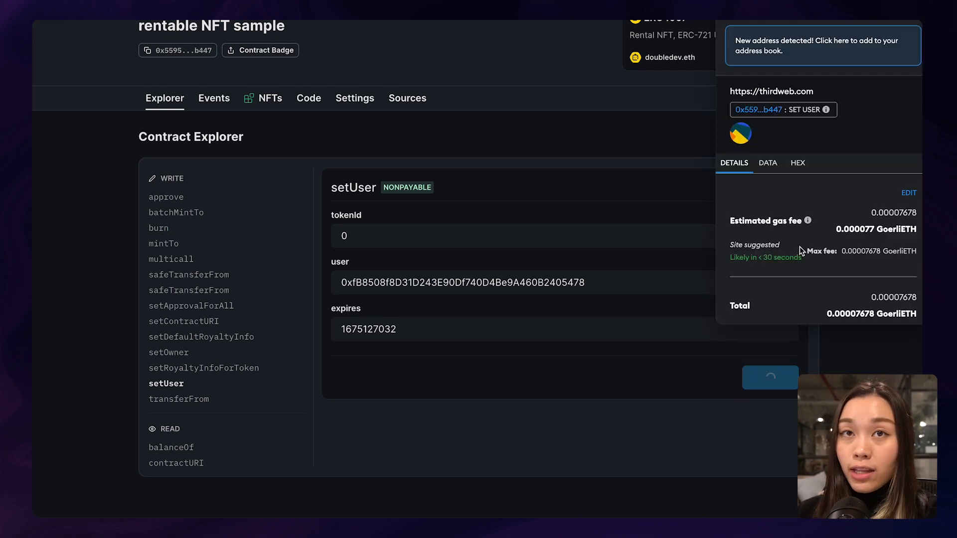
{"action": "scroll", "scroll_direction": "down", "scroll_amount": 3}
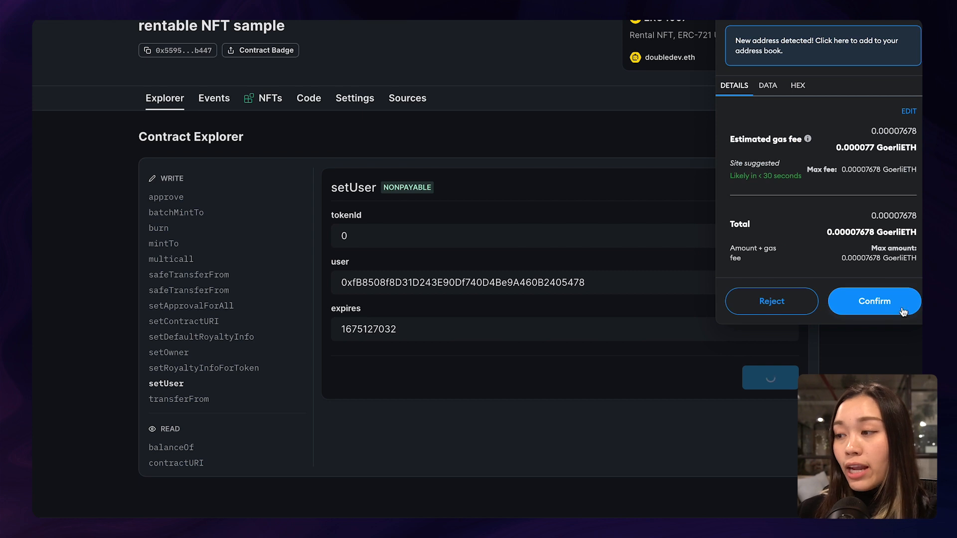
{"action": "left_click", "coordinate": [874, 301]}
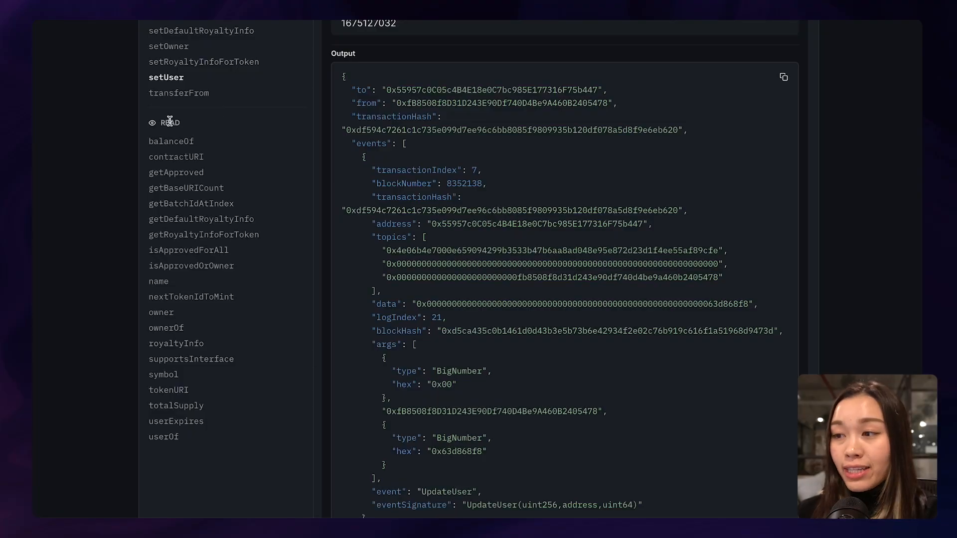
{"action": "mouse_move", "coordinate": [163, 436]}
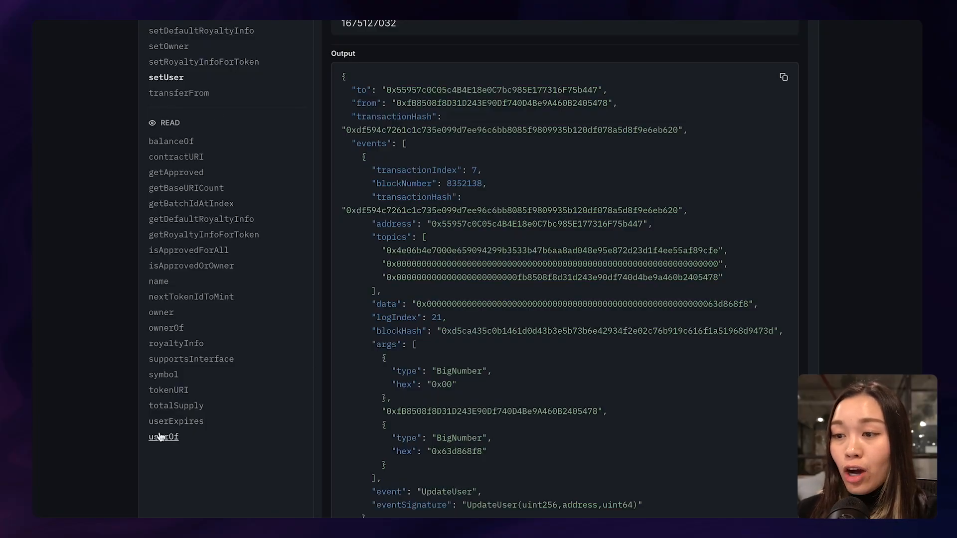
Step: Run userOf for tokenId 0 to return the renter address 0xfB8508…2405478
{"action": "left_click", "coordinate": [162, 437]}
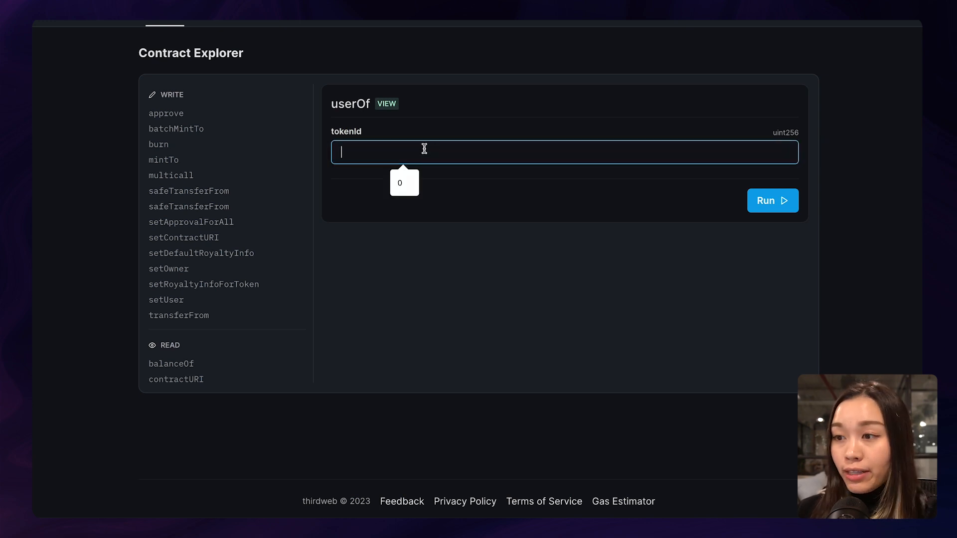
{"action": "type", "text": "0"}
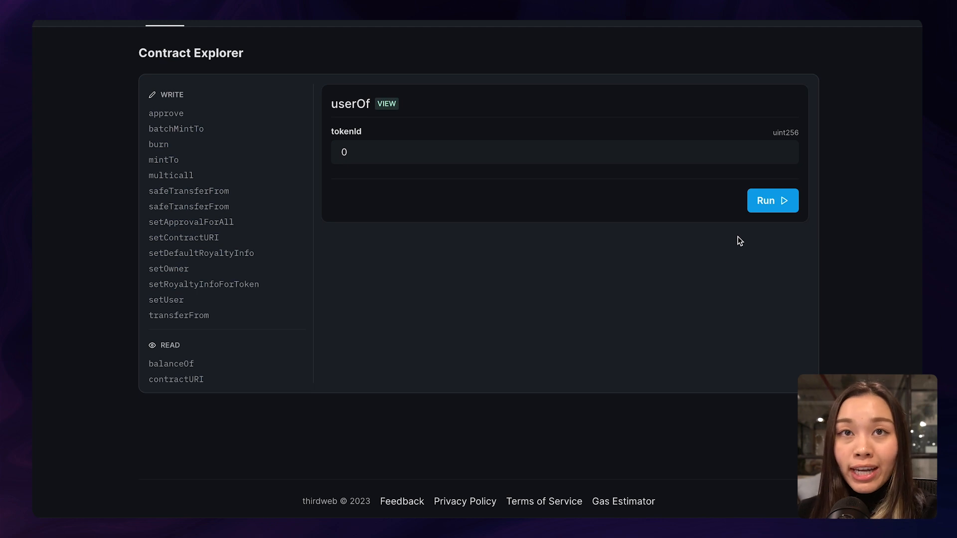
{"action": "left_click", "coordinate": [772, 201]}
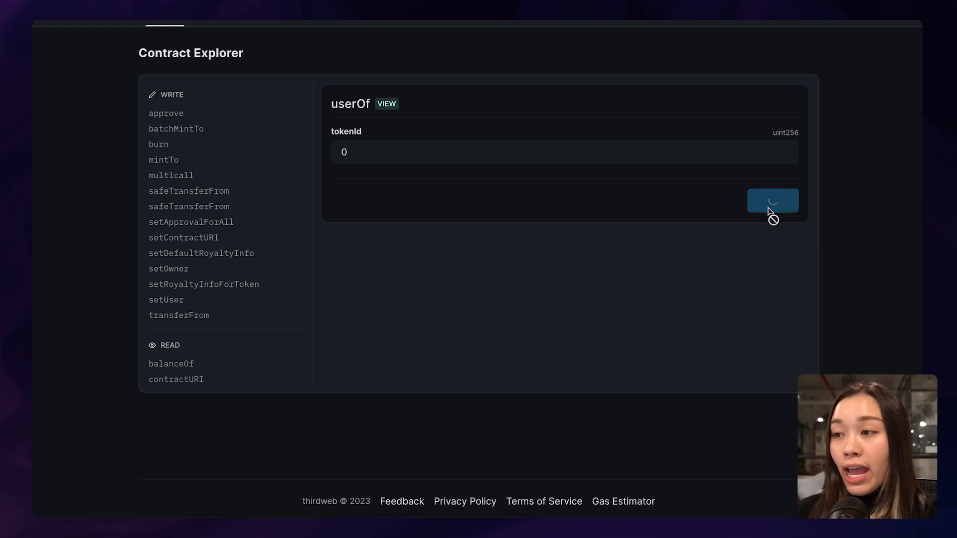
{"action": "left_click", "coordinate": [772, 201]}
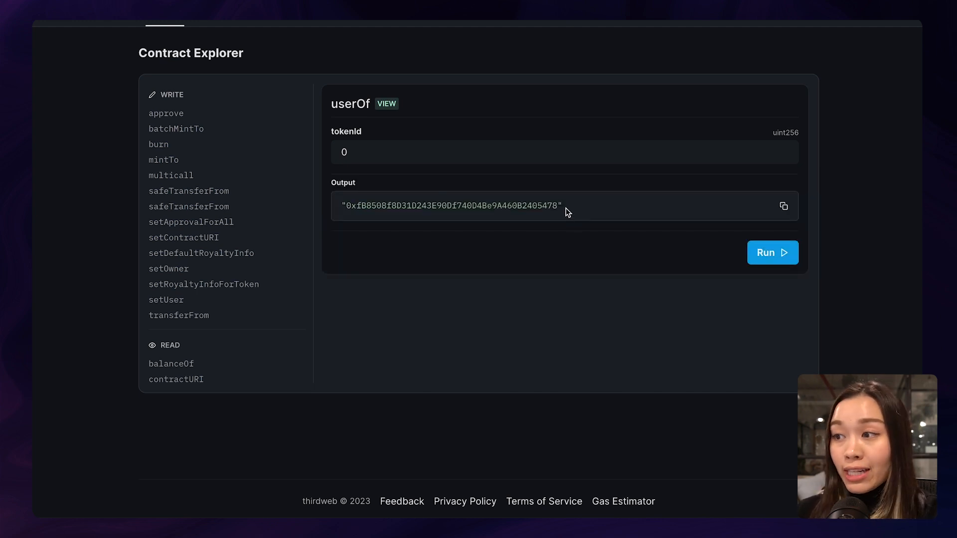
{"action": "mouse_move", "coordinate": [444, 205]}
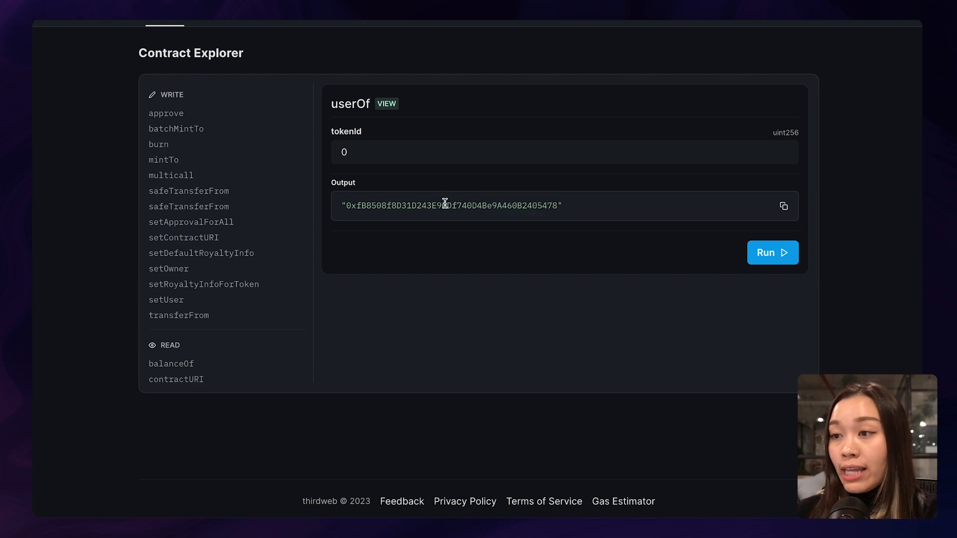
{"action": "mouse_move", "coordinate": [513, 265]}
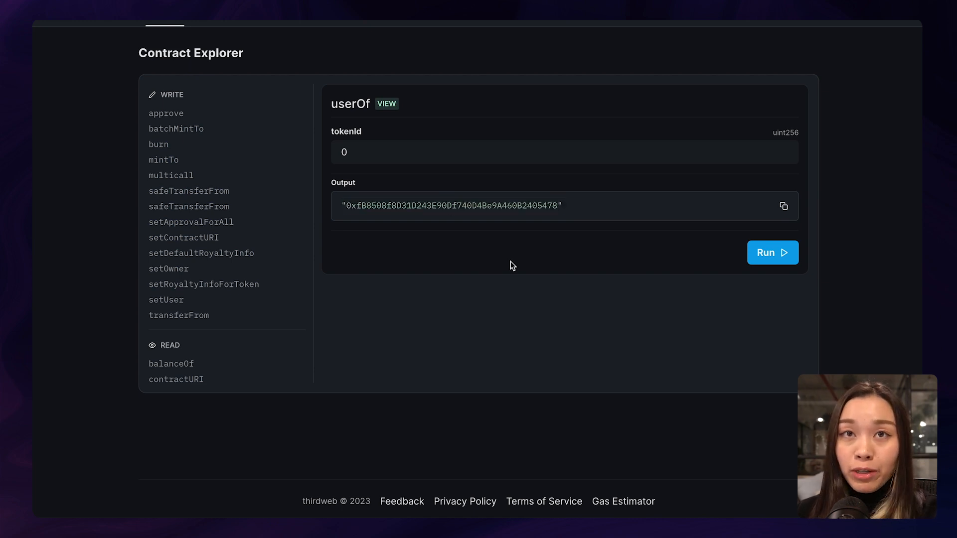
{"action": "mouse_move", "coordinate": [602, 410]}
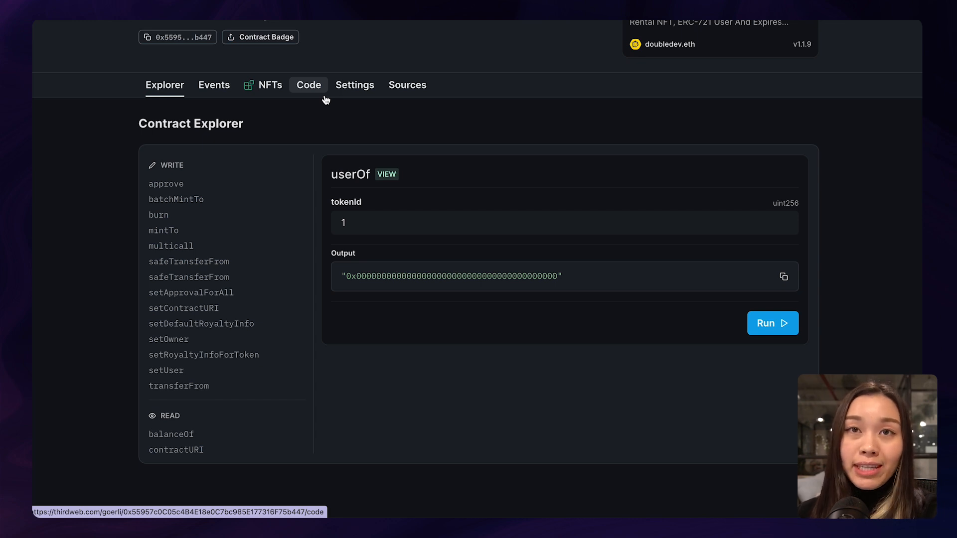
Step: Browse the Code snippets for Getting Started, Reading Data and Writing Data
{"action": "left_click", "coordinate": [308, 84]}
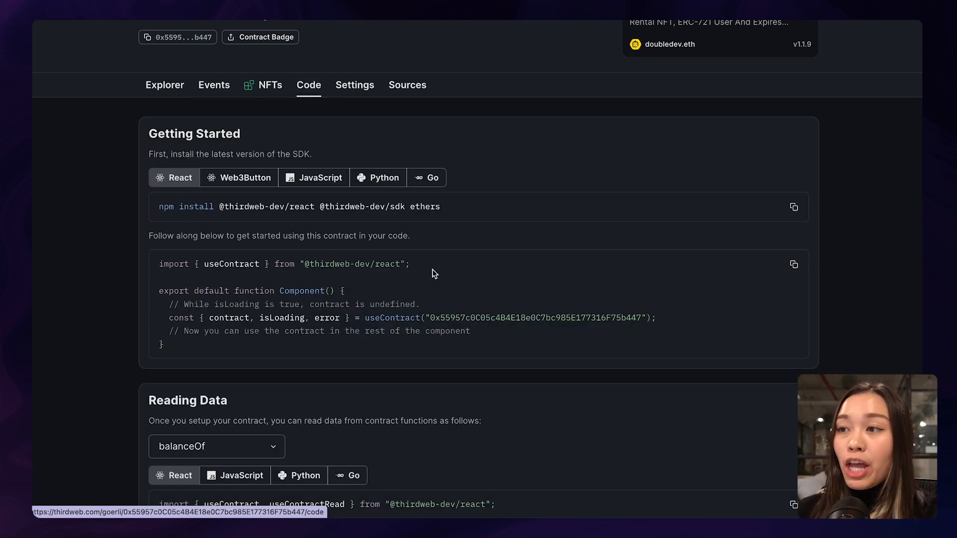
{"action": "scroll", "scroll_direction": "down", "scroll_amount": 3}
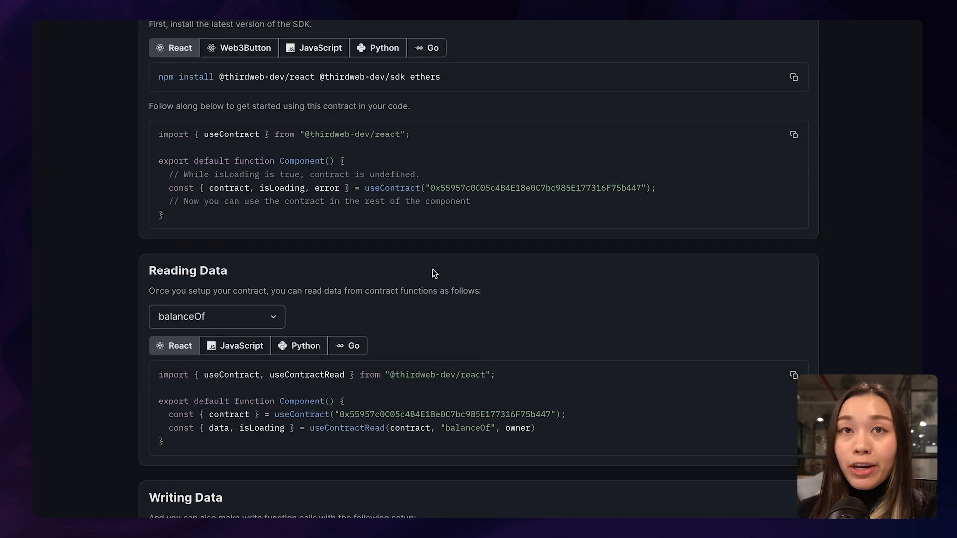
{"action": "scroll", "scroll_direction": "up", "scroll_amount": 3}
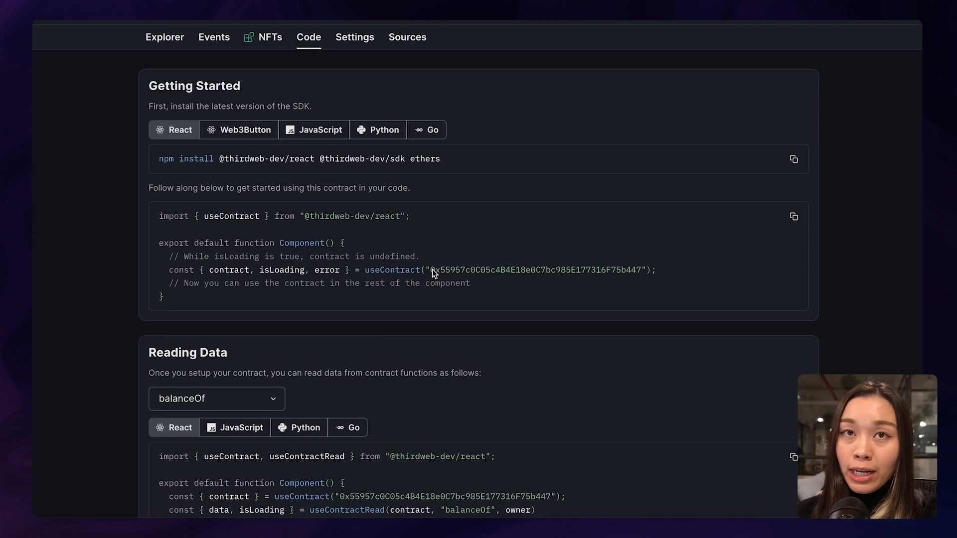
{"action": "scroll", "scroll_direction": "down", "scroll_amount": 3}
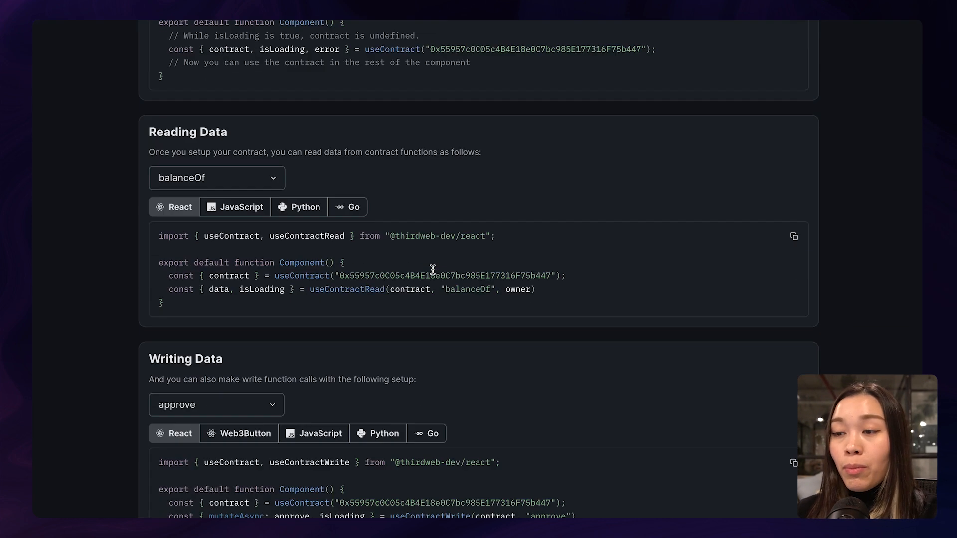
{"action": "scroll", "scroll_direction": "down", "scroll_amount": 3}
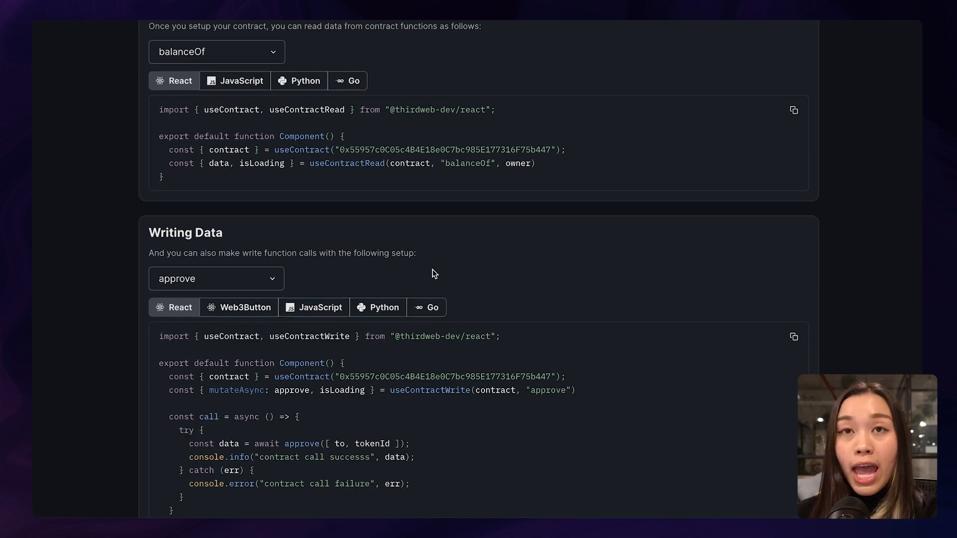
{"action": "scroll", "scroll_direction": "down", "scroll_amount": 3}
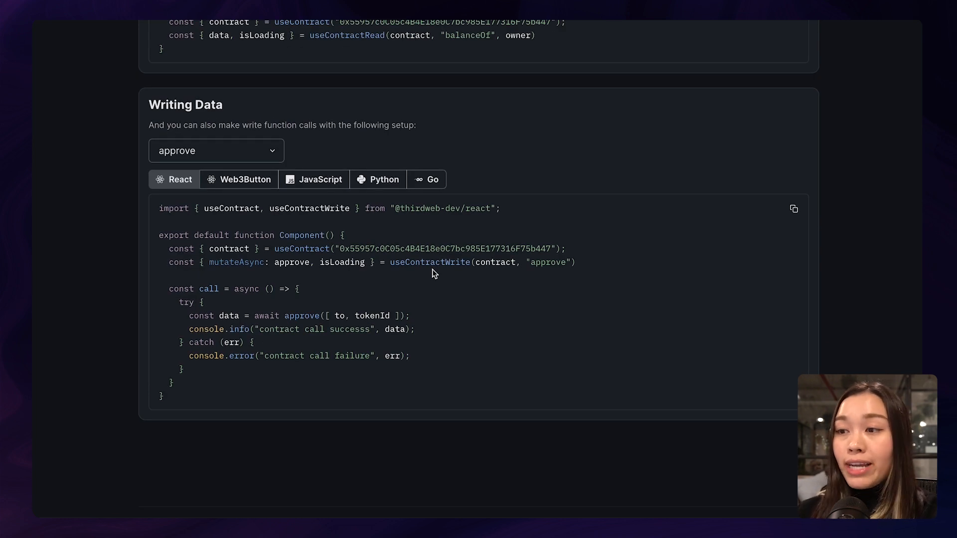
{"action": "scroll", "scroll_direction": "up", "scroll_amount": 3}
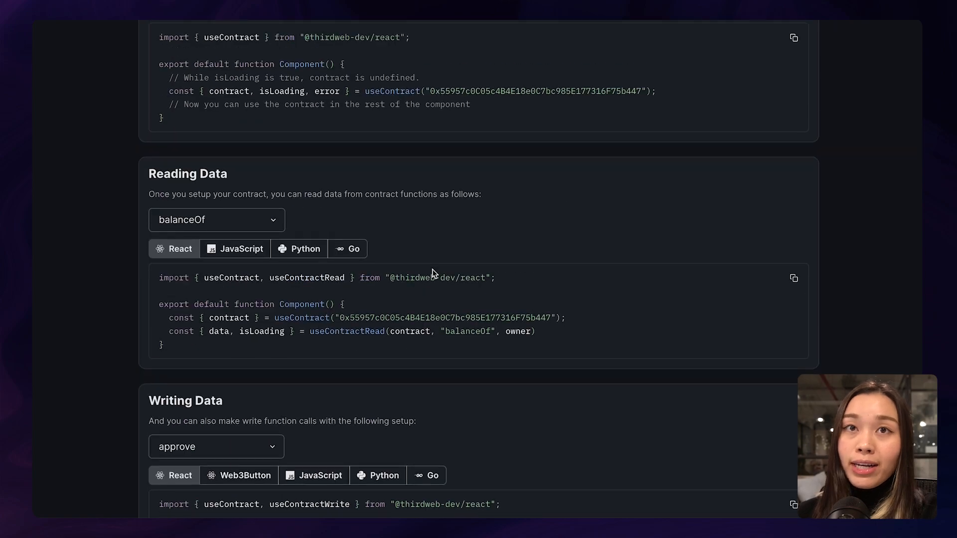
{"action": "scroll", "scroll_direction": "up", "scroll_amount": 3}
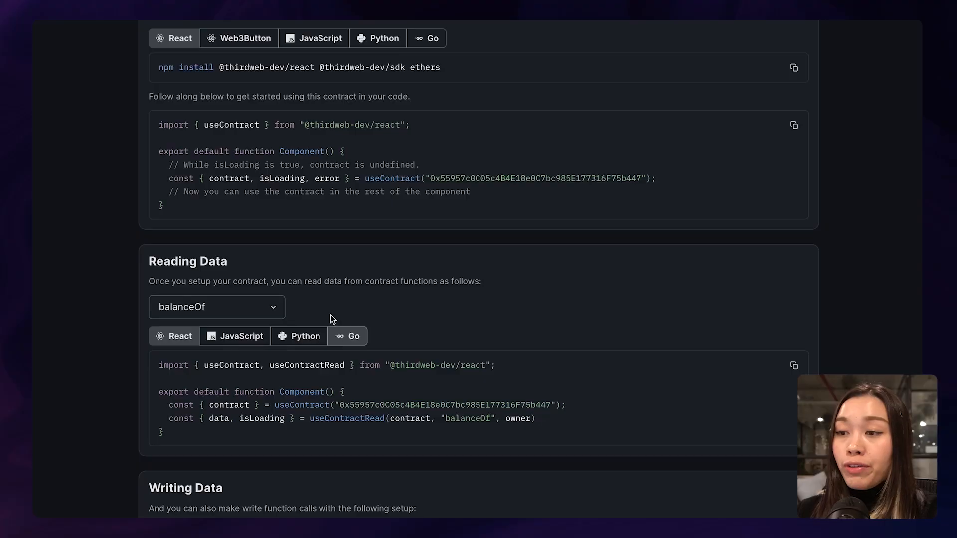
Step: Expand the write-function dropdown, scroll its list and dismiss it
{"action": "left_click", "coordinate": [216, 307]}
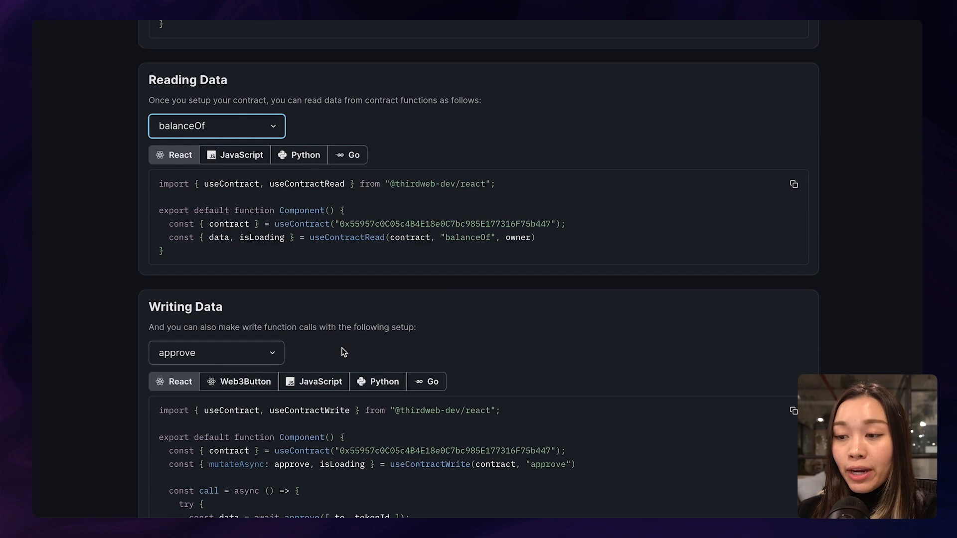
{"action": "scroll", "scroll_direction": "down", "scroll_amount": 3}
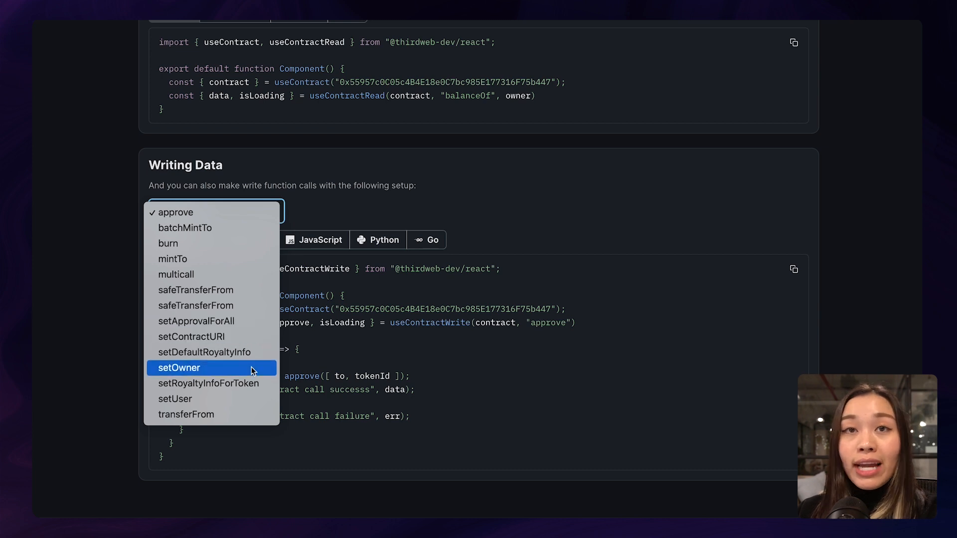
{"action": "mouse_move", "coordinate": [320, 430]}
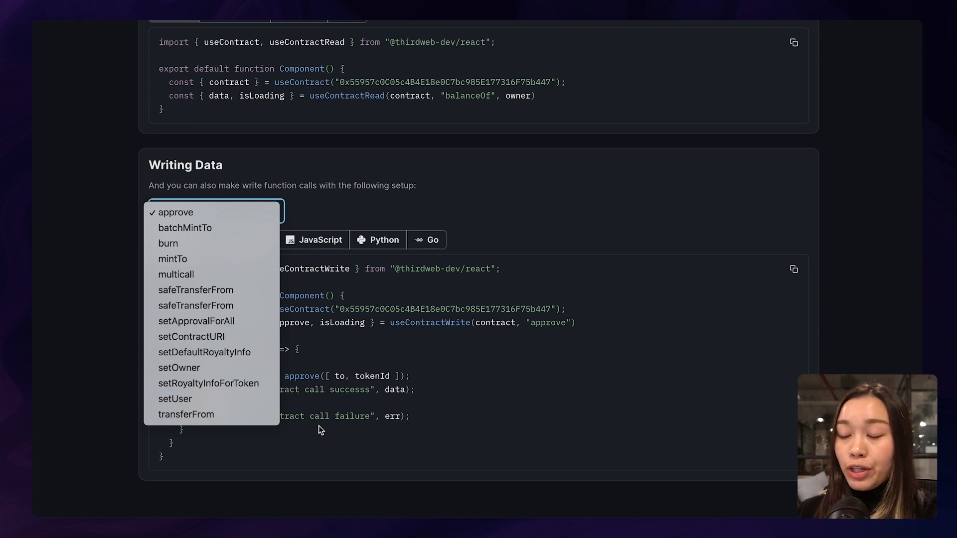
{"action": "left_click", "coordinate": [176, 211]}
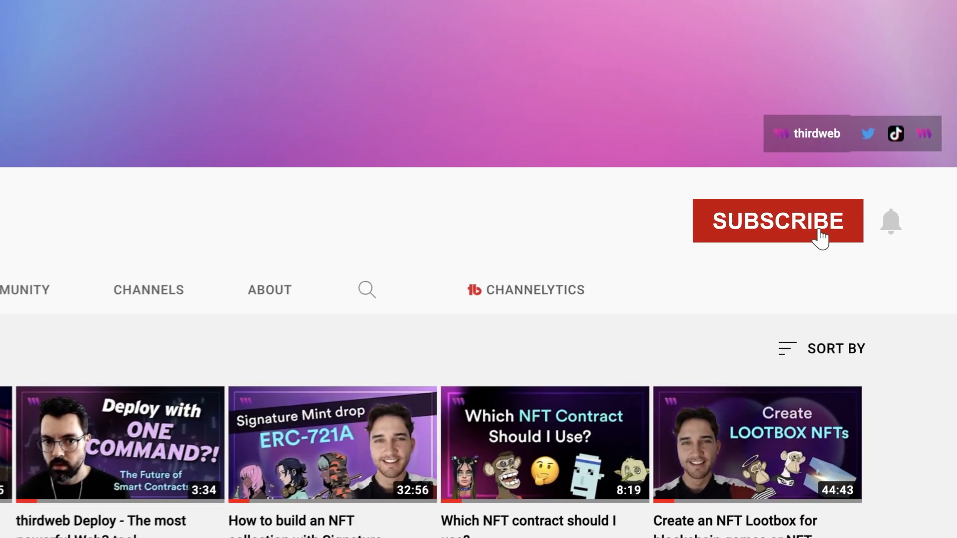
Step: Subscribe to the thirdweb YouTube channel
{"action": "left_click", "coordinate": [776, 221]}
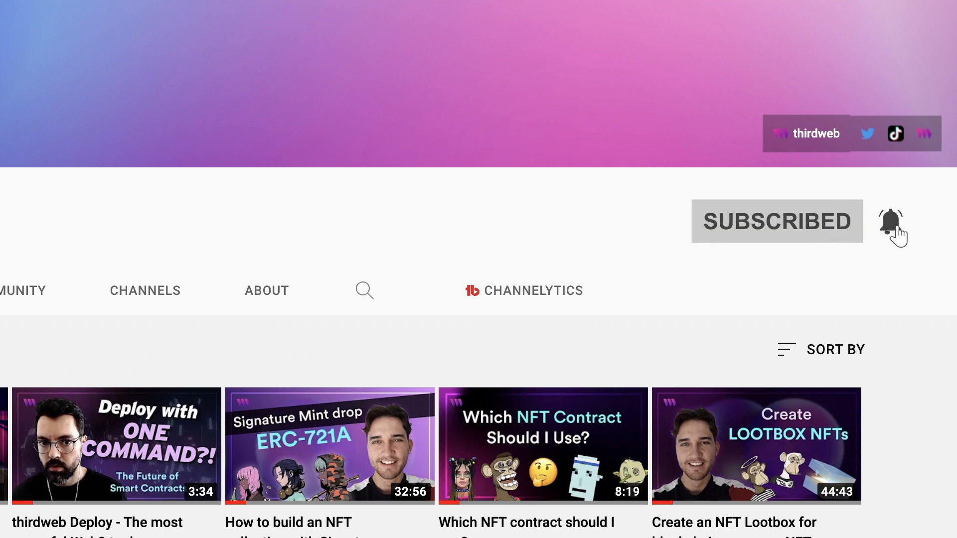